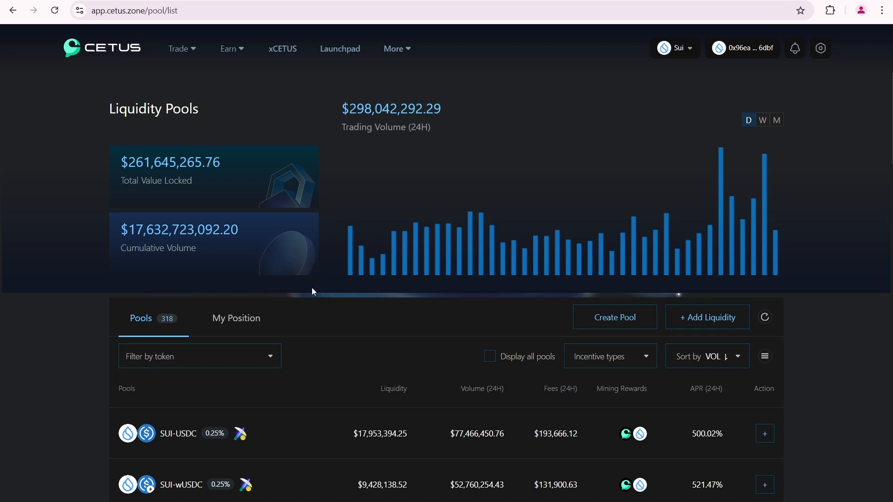
Scroll the pools list down toward the USDT-wUSDC 0.01% pool row.
scroll(down, 3)
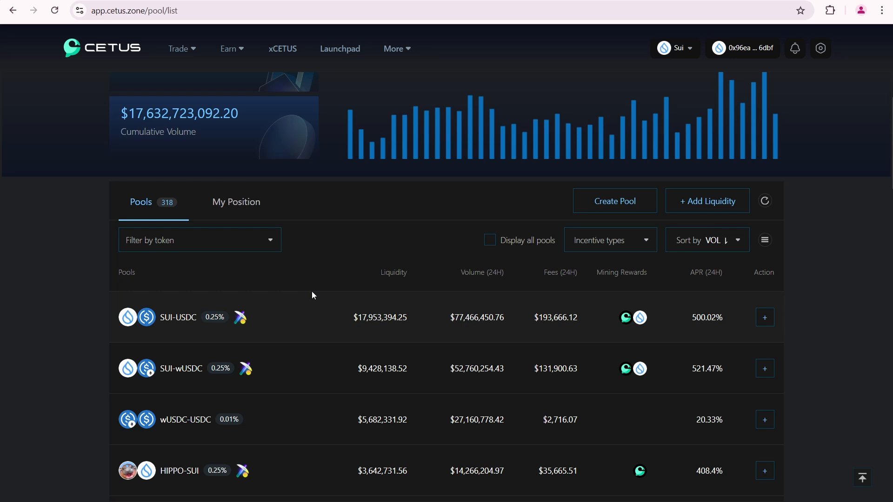
mouse_move(640, 318)
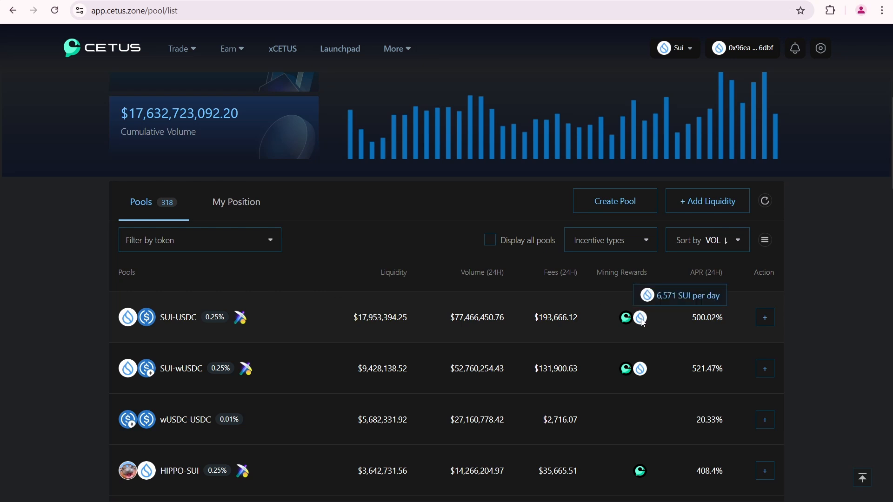
mouse_move(627, 317)
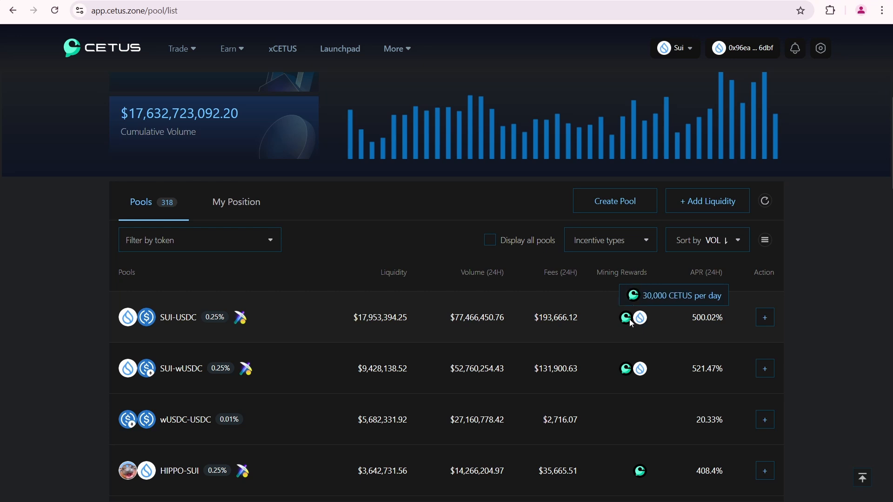
mouse_move(627, 322)
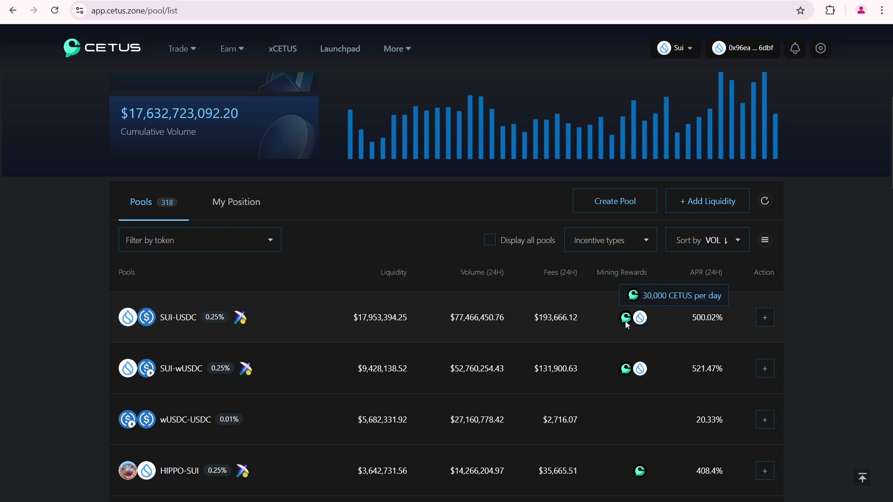
mouse_move(728, 335)
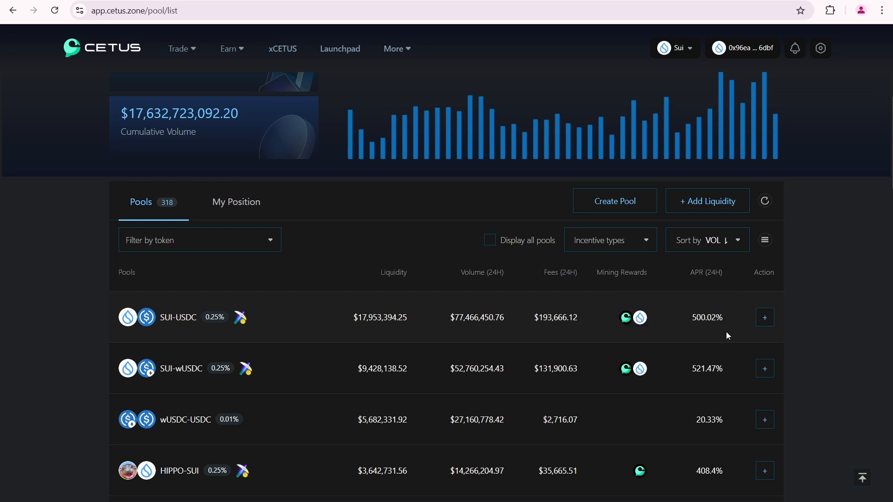
scroll(down, 3)
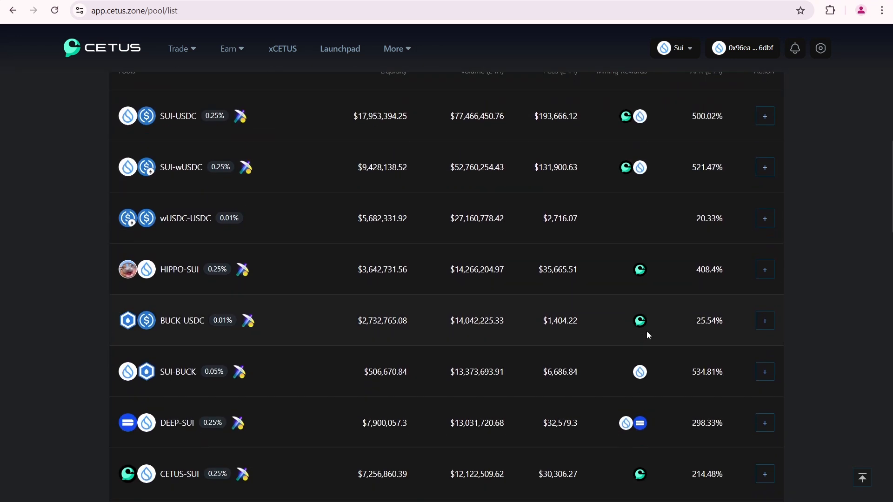
scroll(down, 3)
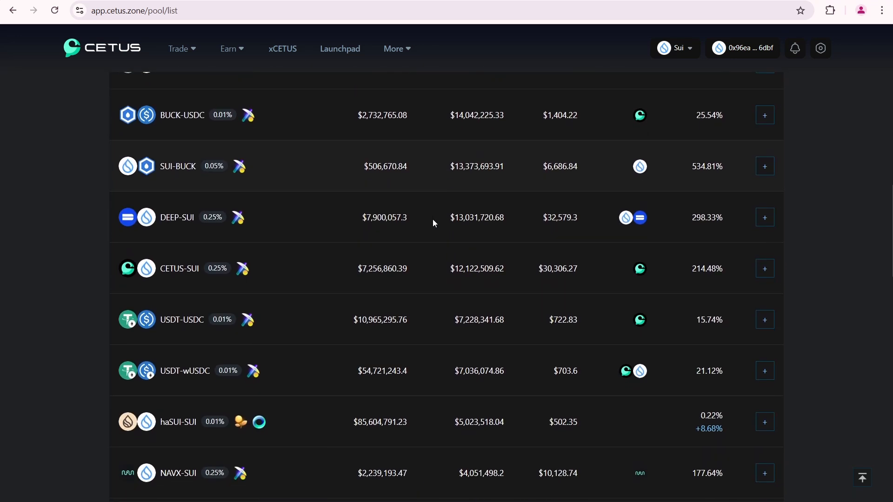
mouse_move(182, 371)
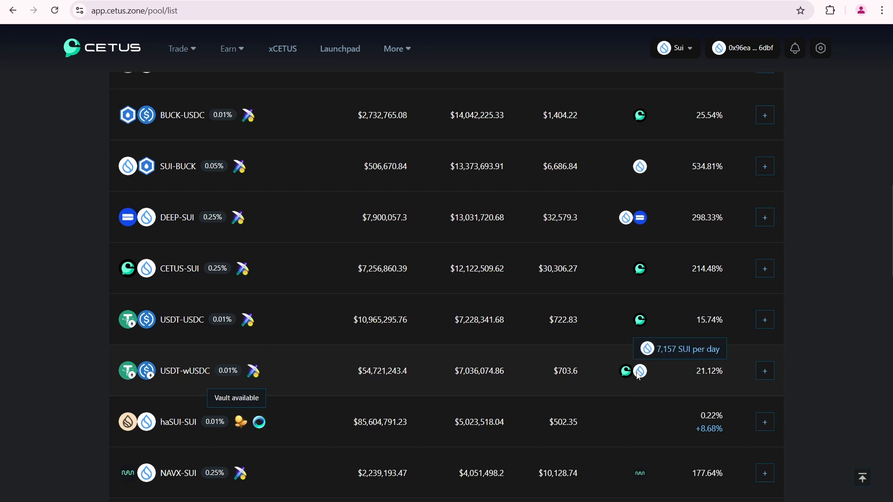
mouse_move(628, 371)
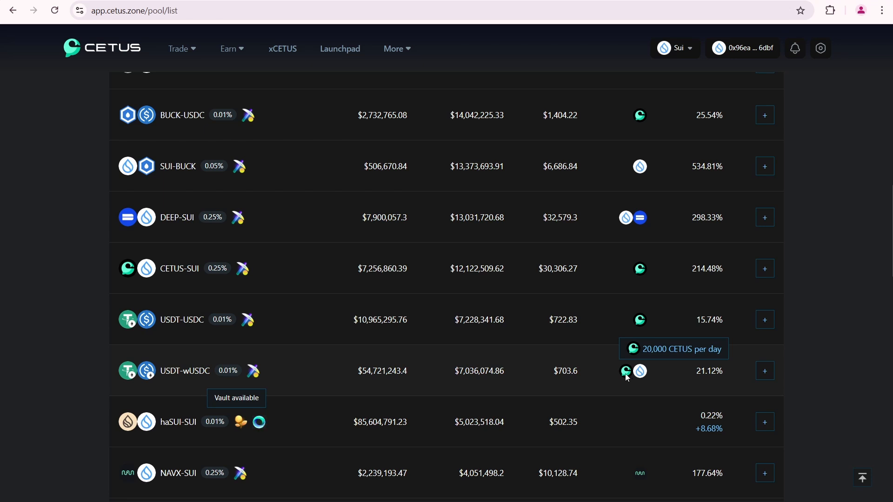
mouse_move(594, 372)
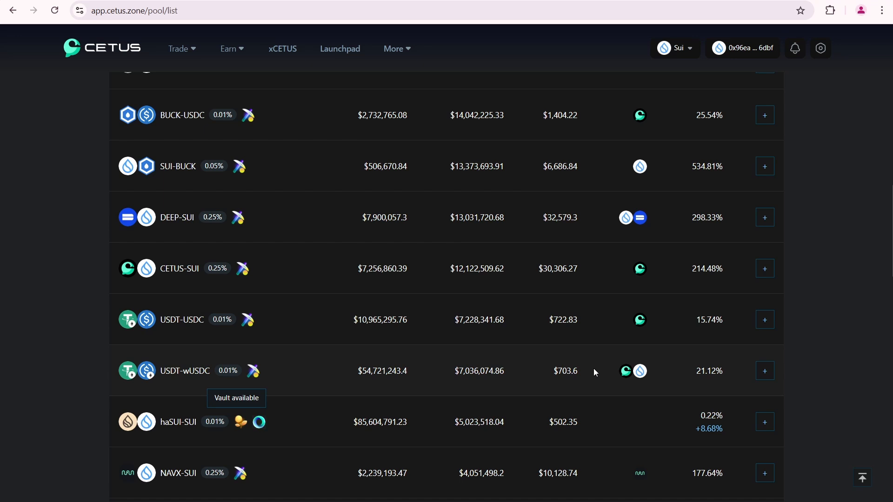
mouse_move(577, 382)
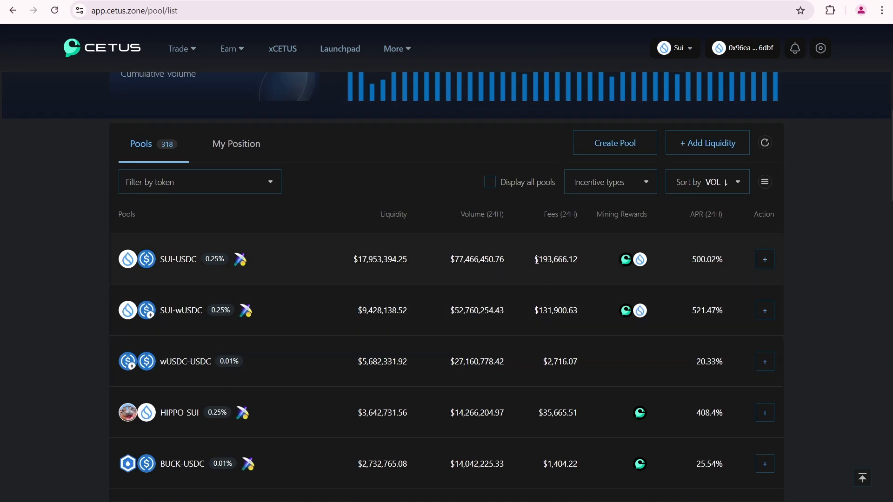
mouse_move(541, 256)
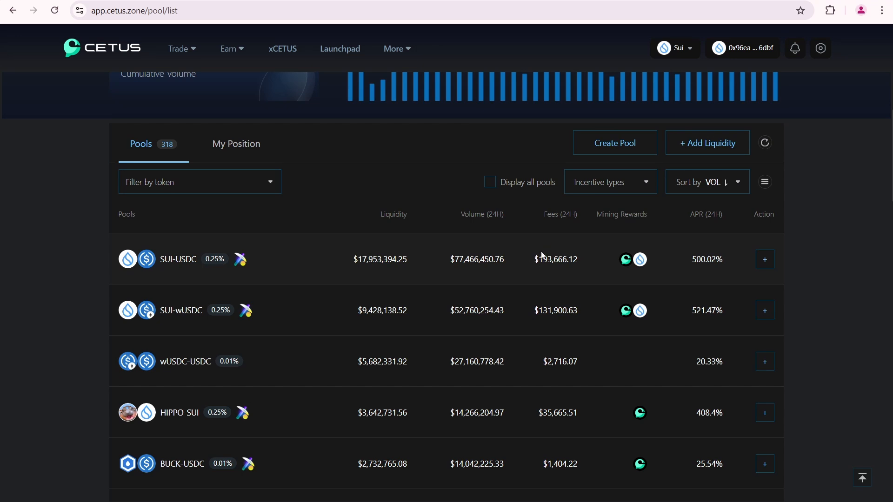
mouse_move(545, 256)
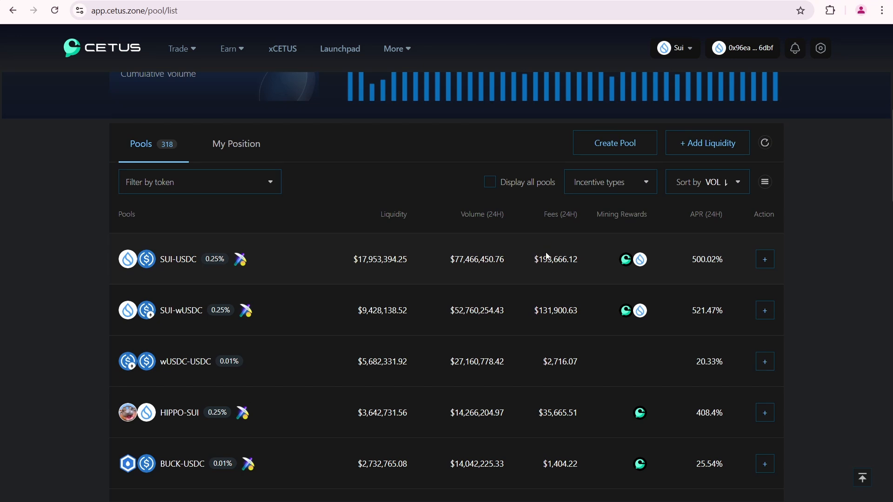
mouse_move(553, 276)
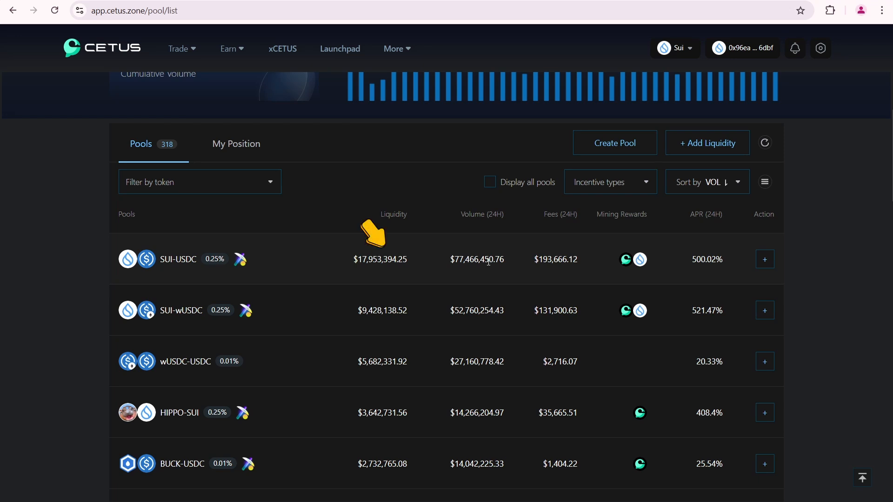
scroll(down, 3)
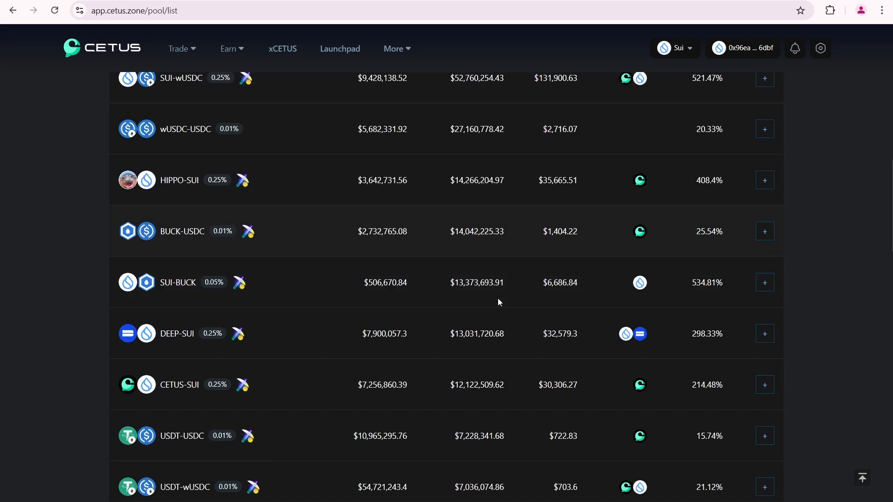
scroll(down, 3)
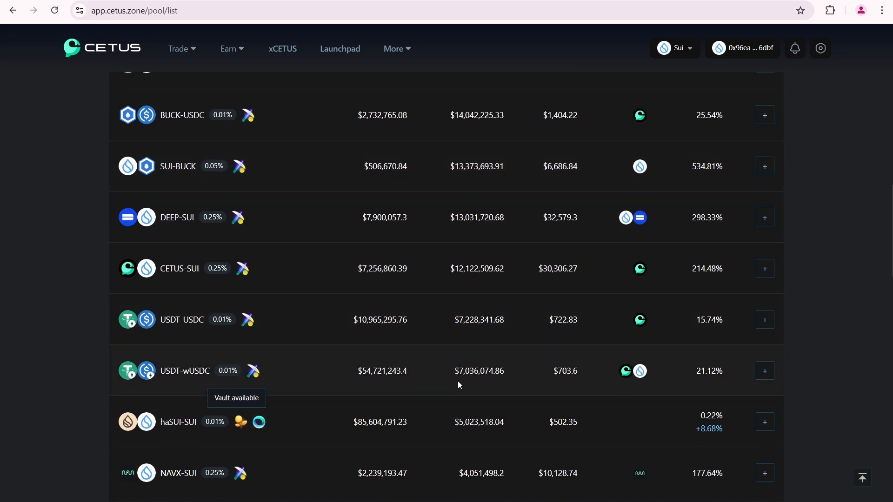
mouse_move(498, 385)
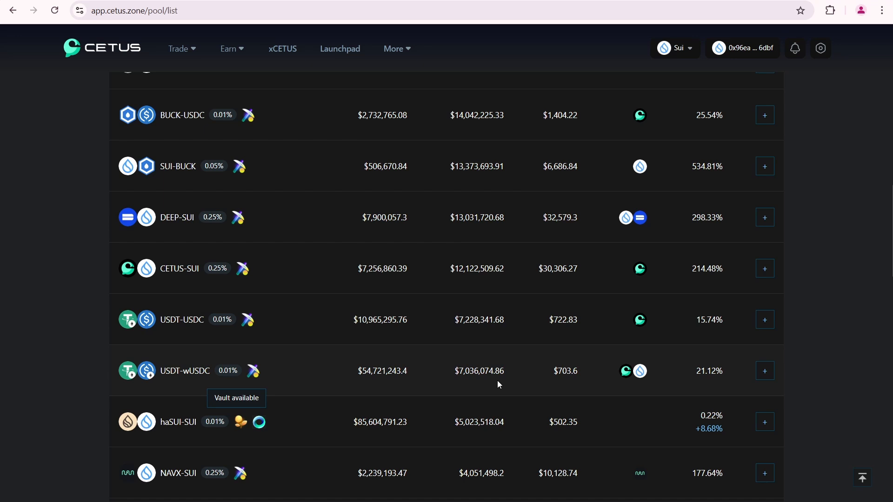
mouse_move(587, 374)
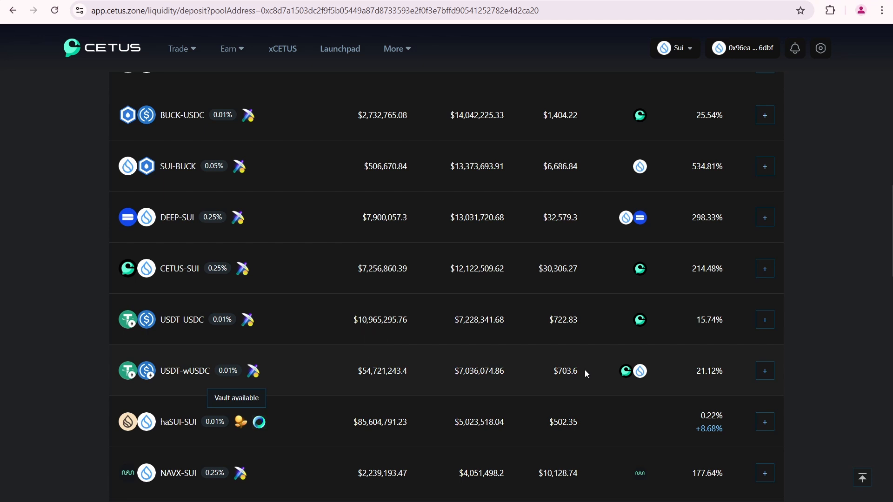
mouse_move(579, 375)
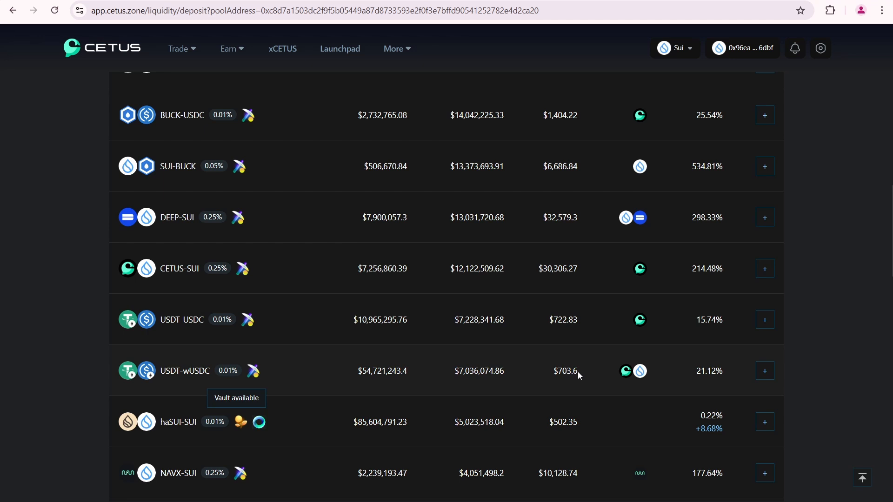
Enter 70 USDT on the USDT-wUSDC 0.01% deposit page, auto-pairing about 432.95 wUSDC.
click(764, 370)
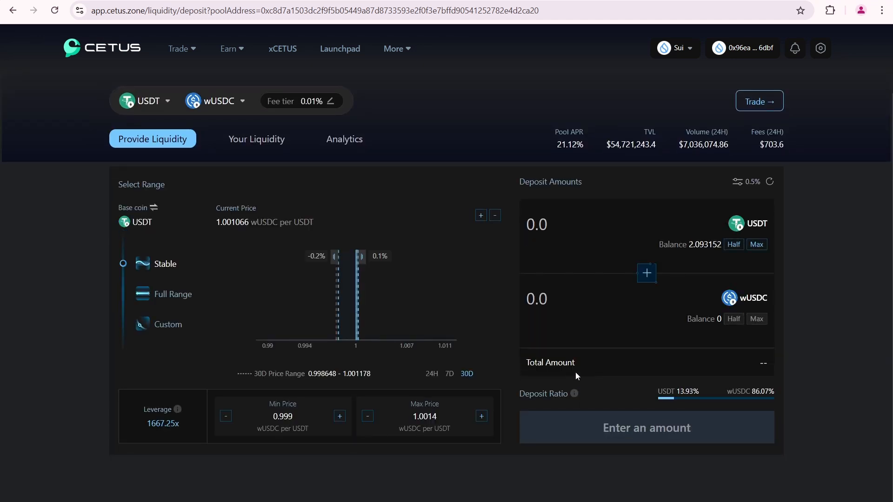
mouse_move(653, 242)
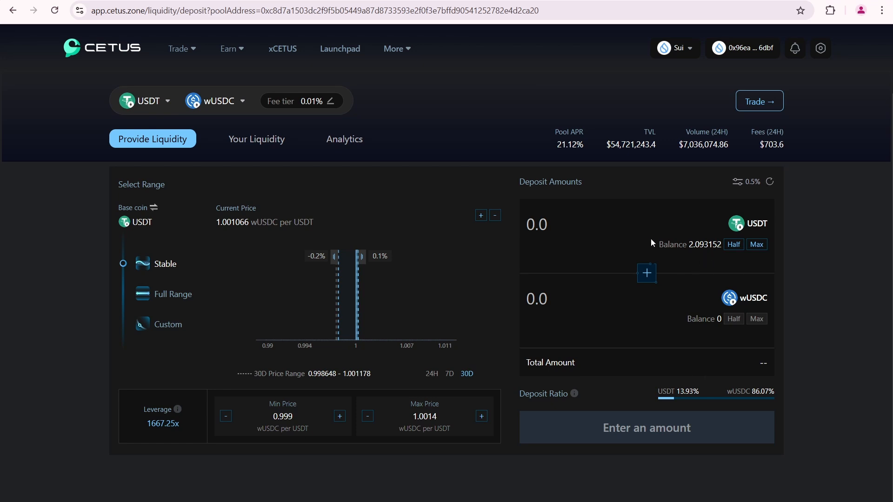
text(70)
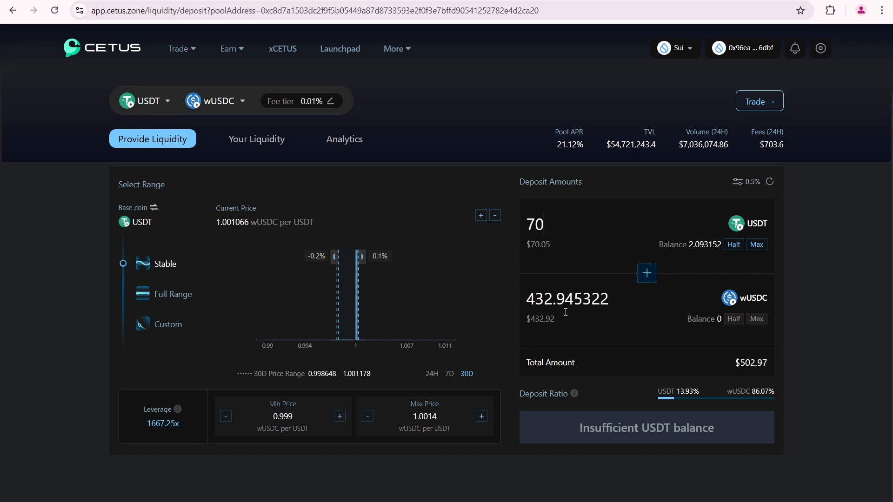
mouse_move(568, 310)
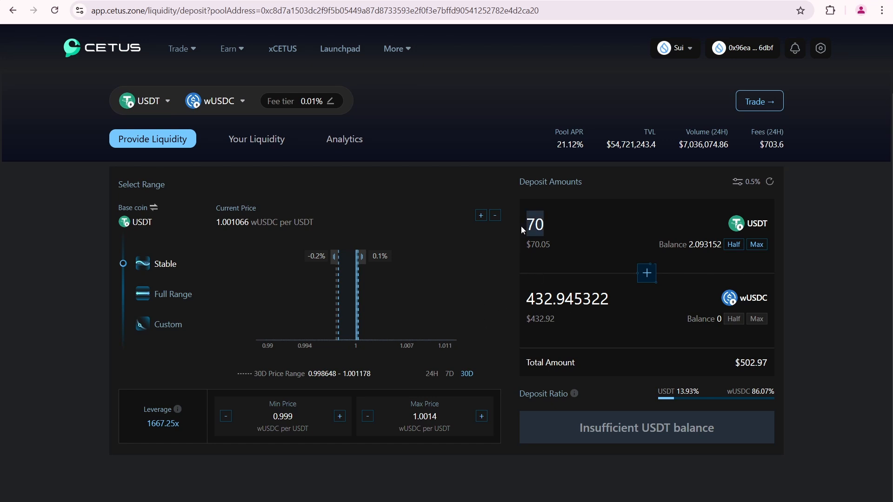
mouse_move(520, 232)
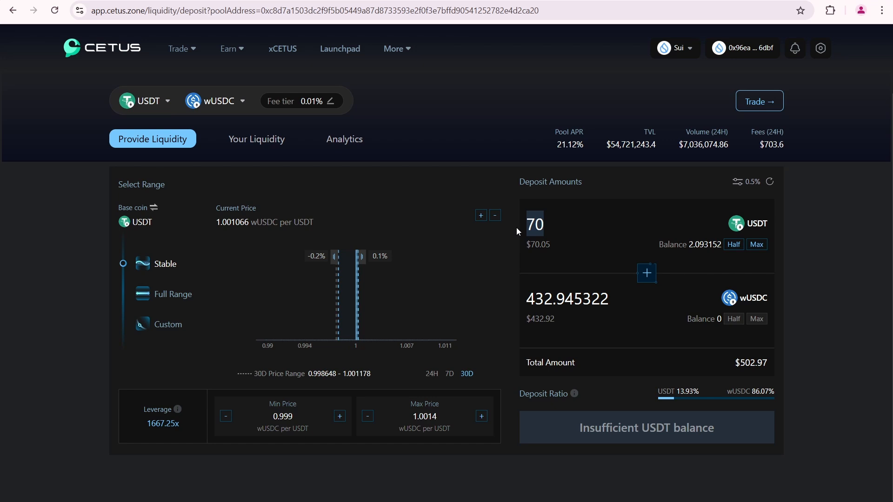
mouse_move(326, 287)
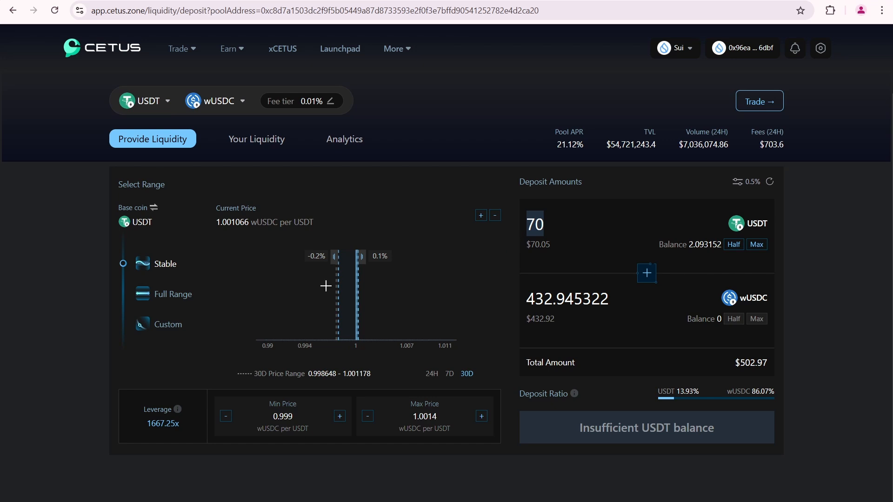
mouse_move(239, 253)
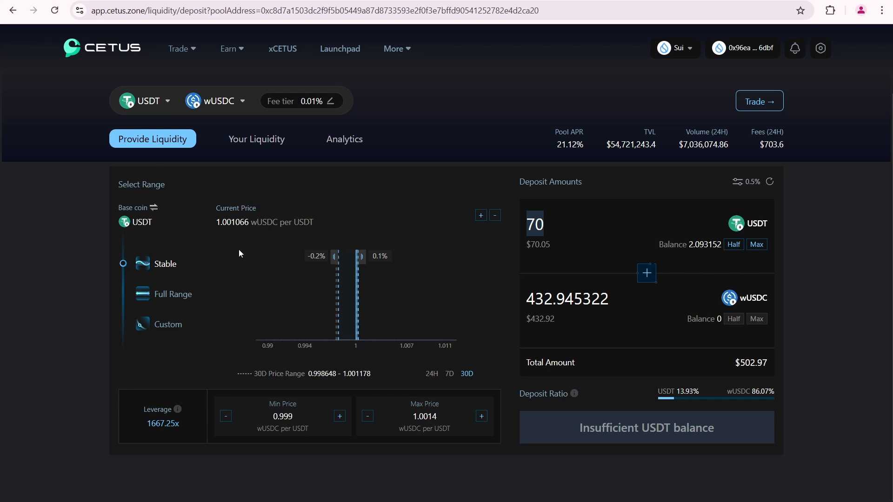
mouse_move(234, 200)
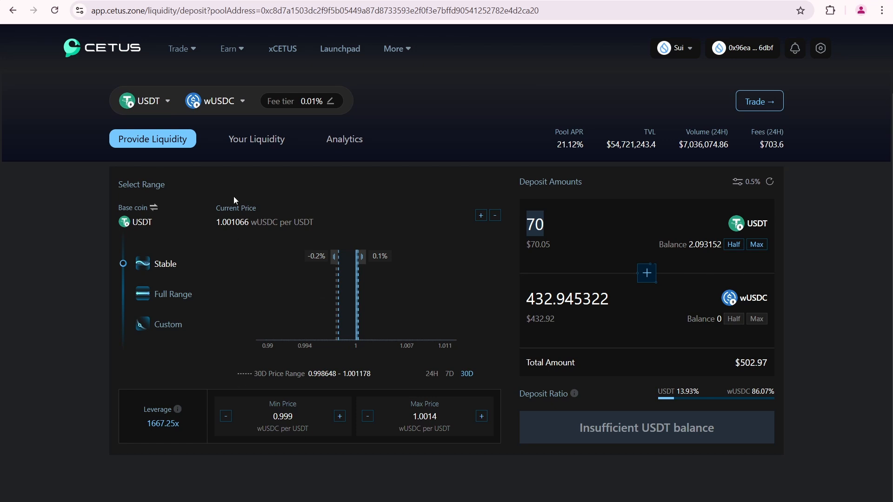
Browse the USDT-wUSDC volume chart, pool info and 65.32%/34.68% token composition.
click(344, 139)
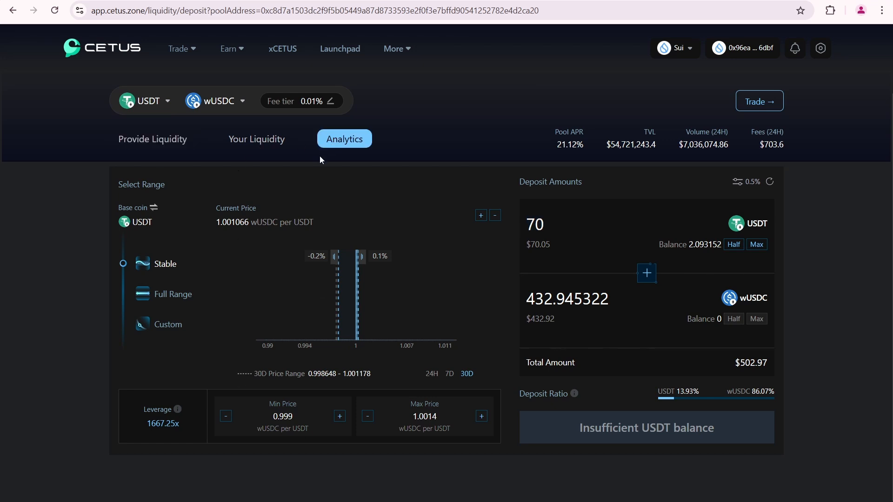
click(344, 139)
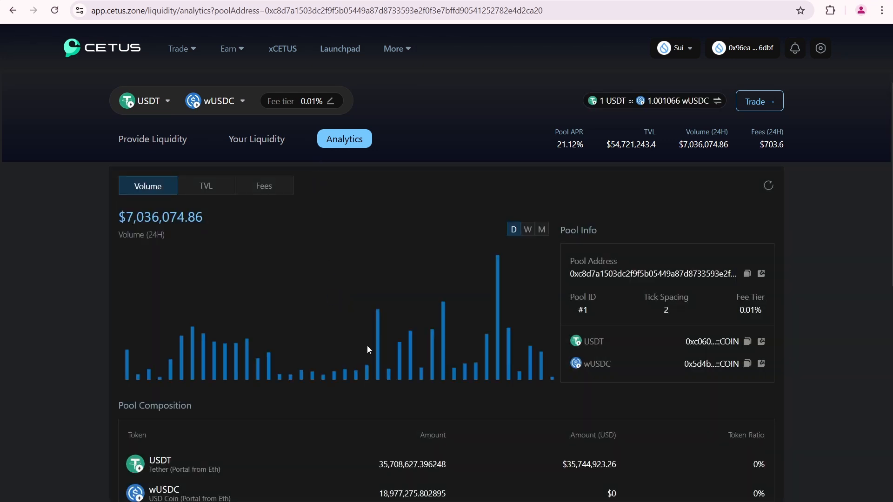
scroll(down, 3)
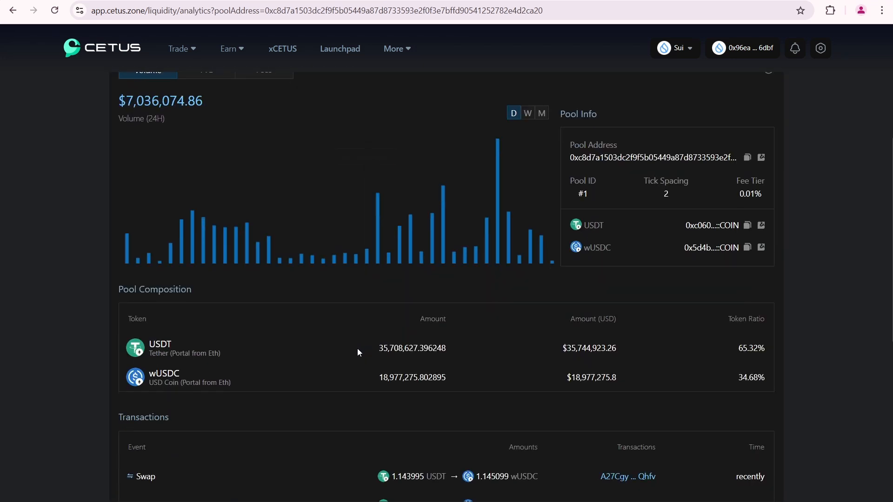
scroll(down, 3)
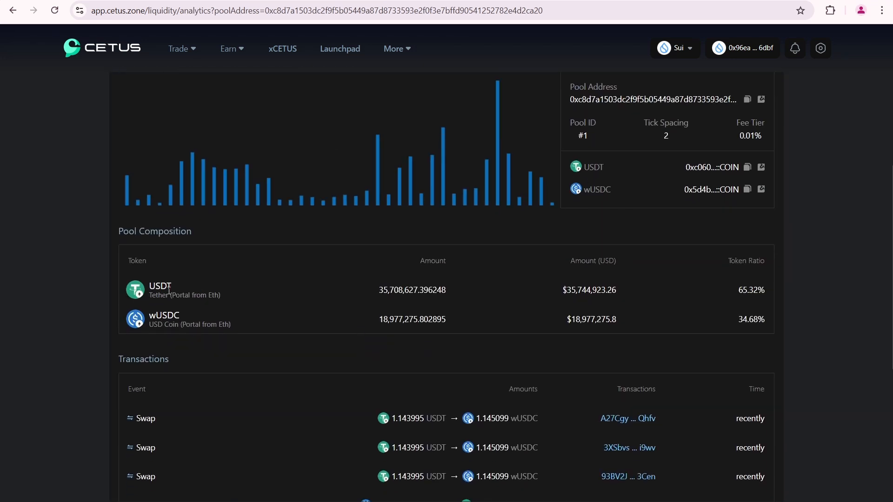
mouse_move(262, 323)
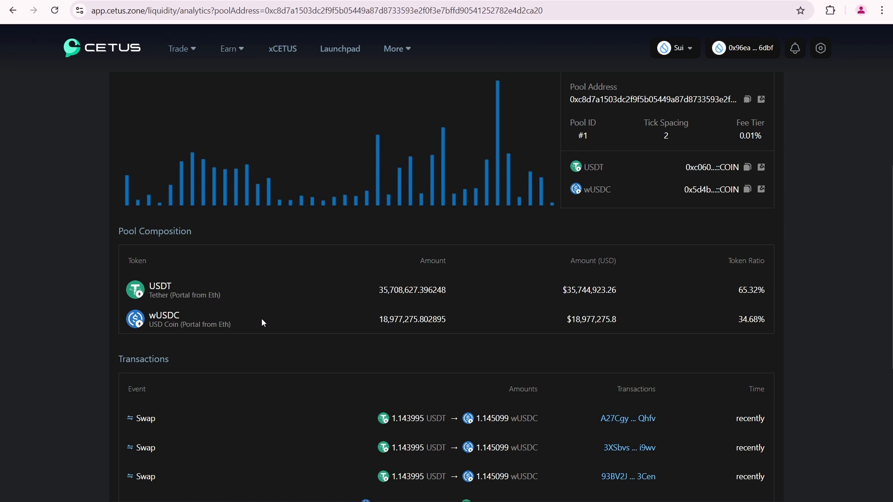
mouse_move(364, 307)
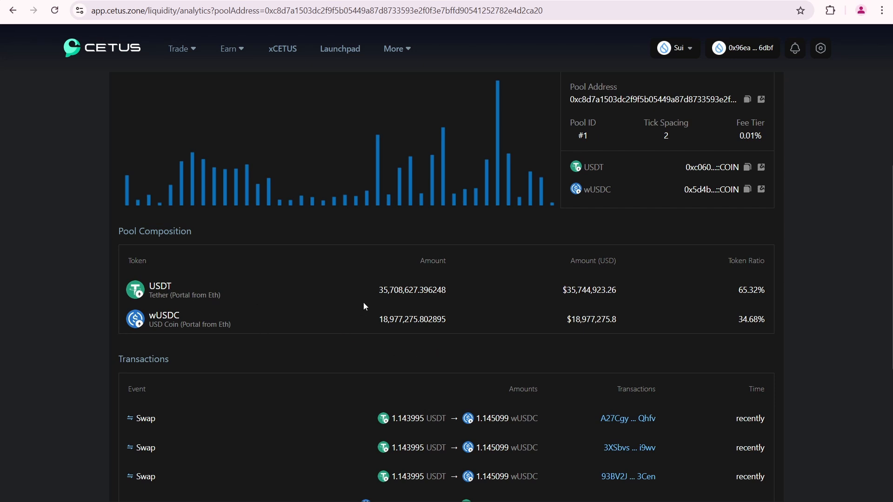
mouse_move(390, 334)
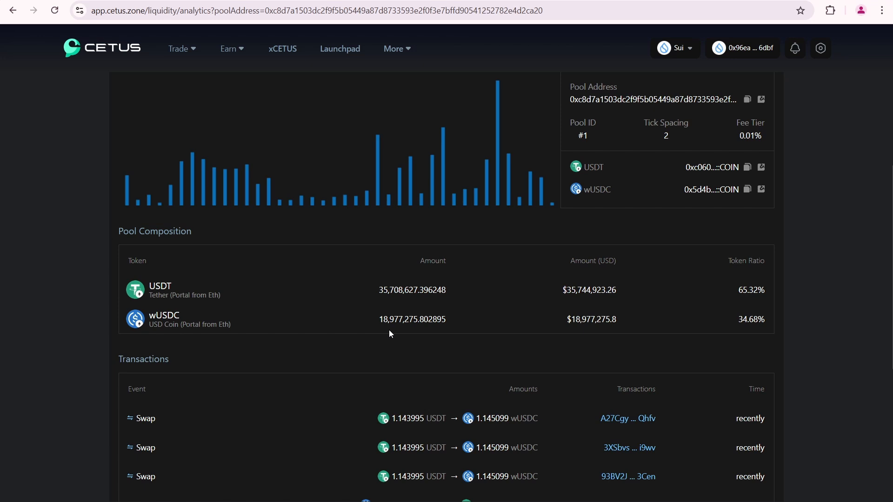
mouse_move(765, 225)
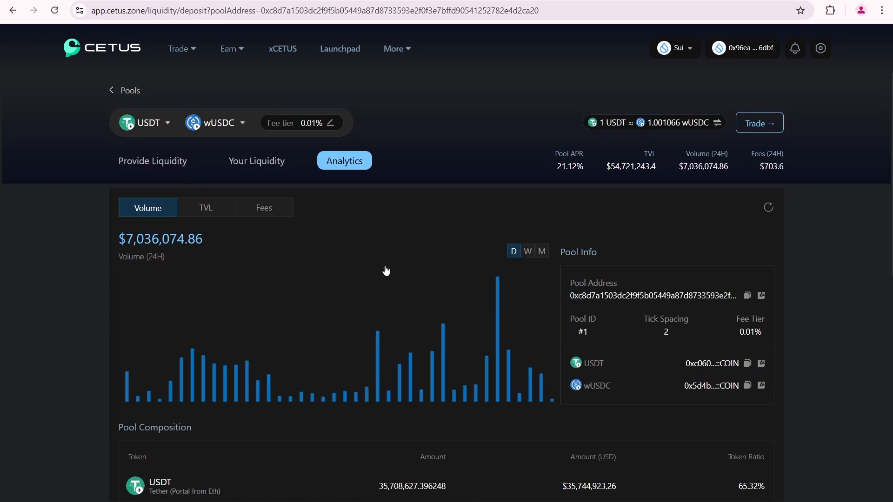
See the Insufficient USDT balance warning on Provide Liquidity, then go to the Swap page.
click(153, 160)
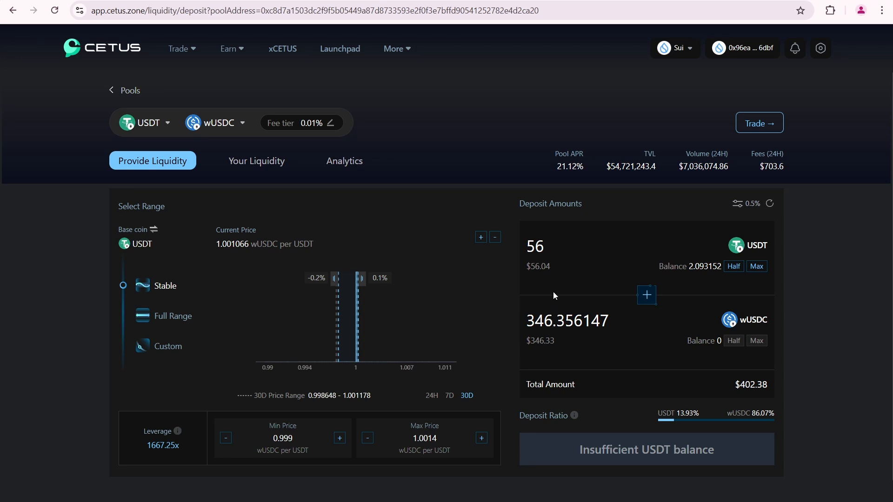
click(534, 246)
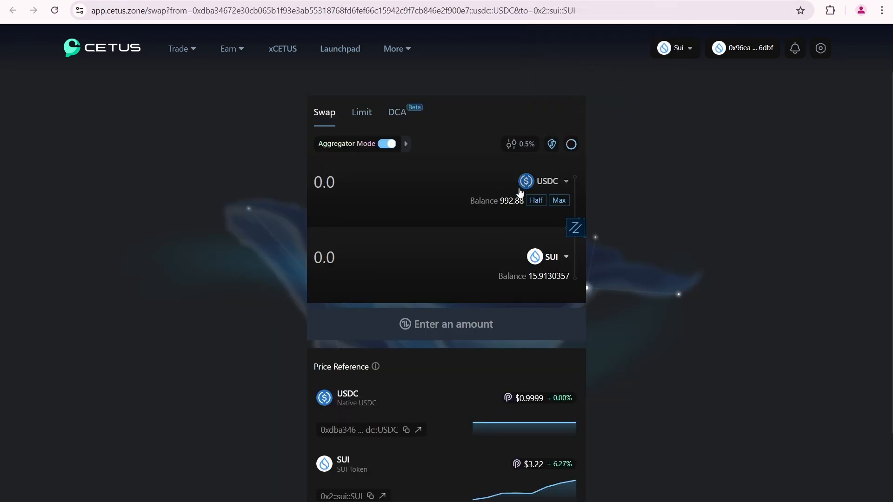
Swap 56 USDC for about 55.95 USDT, approving it in the Sui wallet.
click(543, 181)
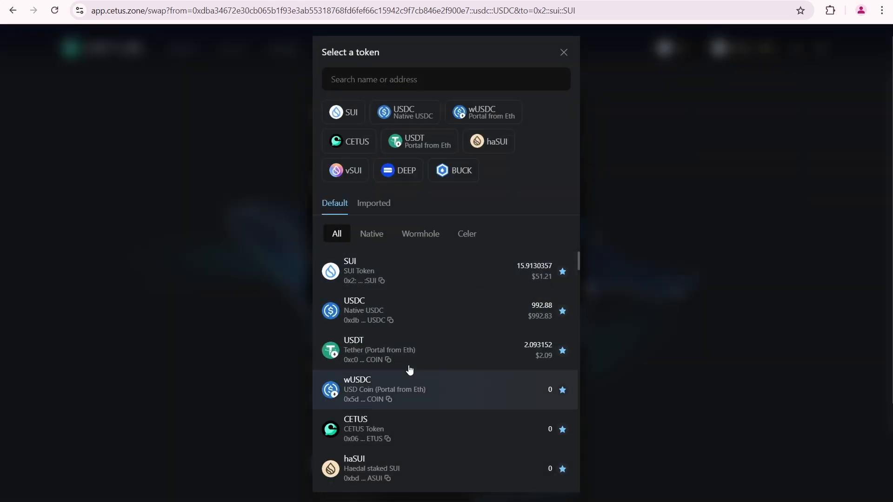
click(353, 350)
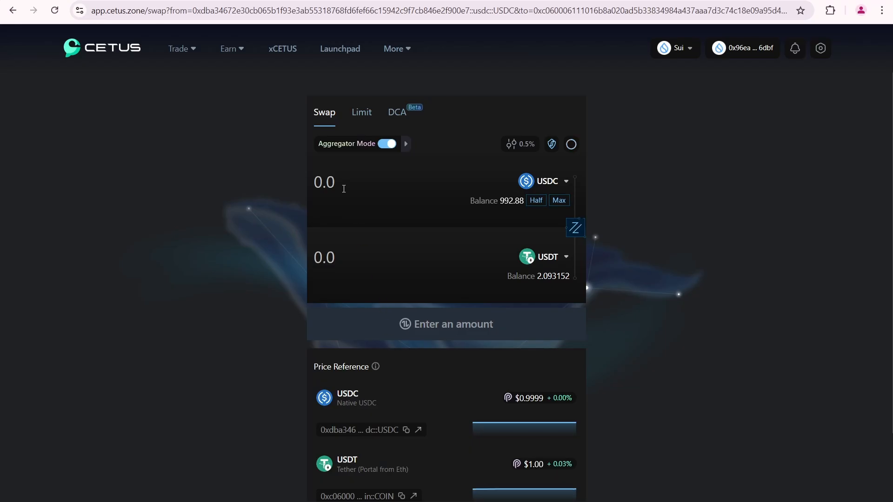
mouse_move(341, 184)
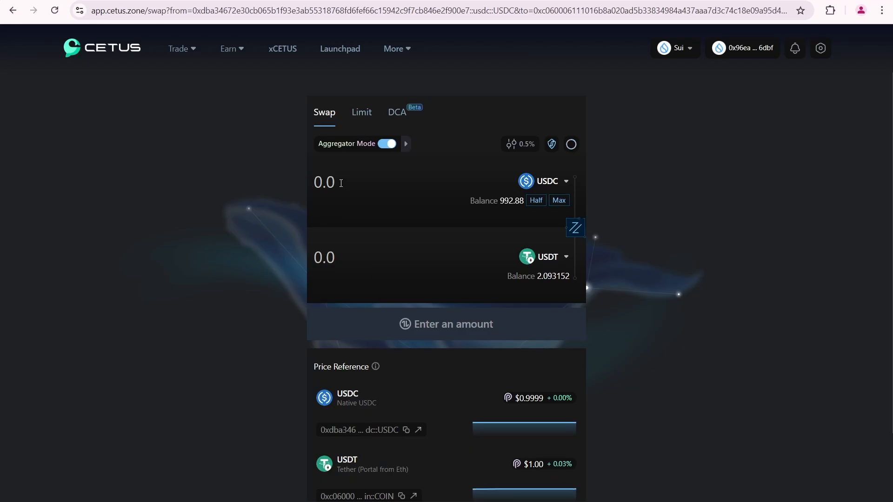
text(56)
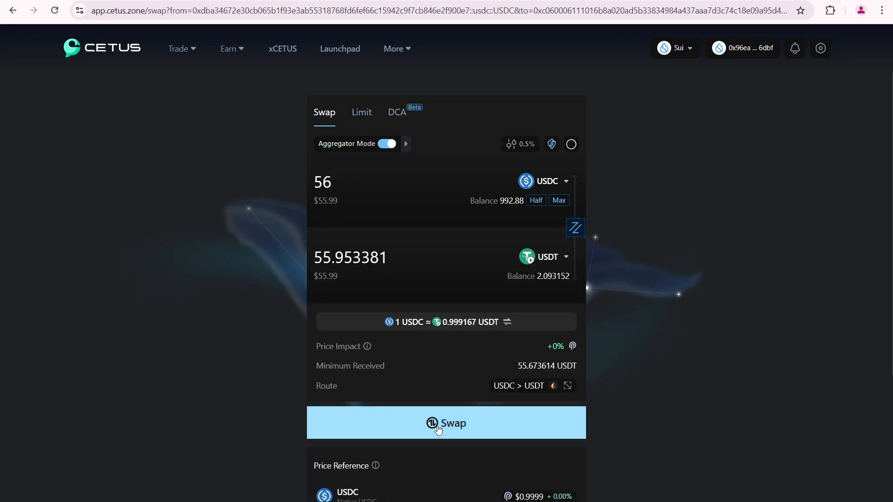
click(446, 423)
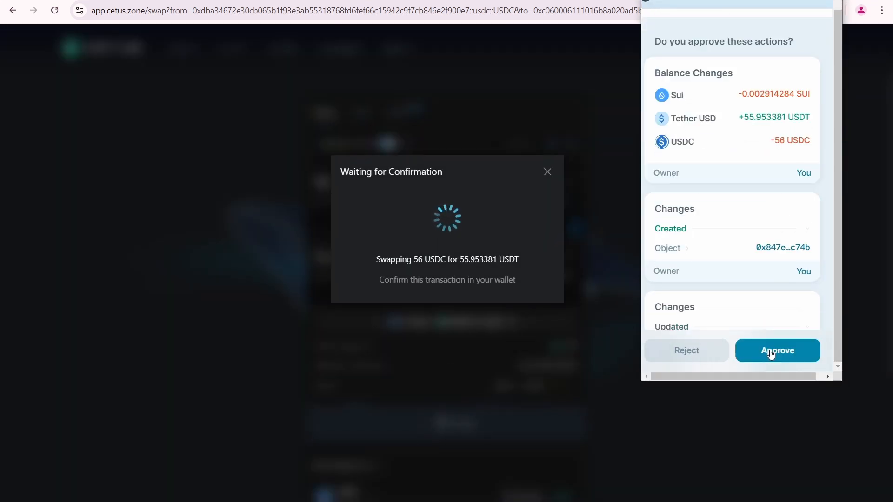
click(777, 351)
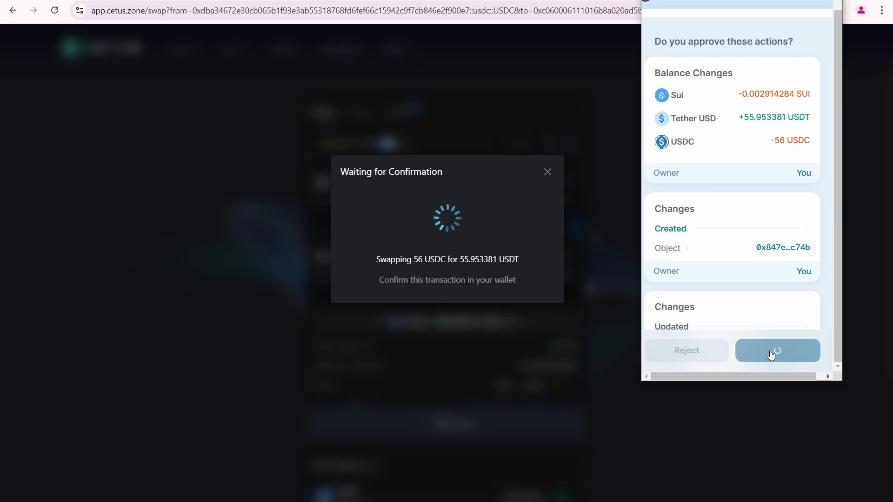
click(777, 350)
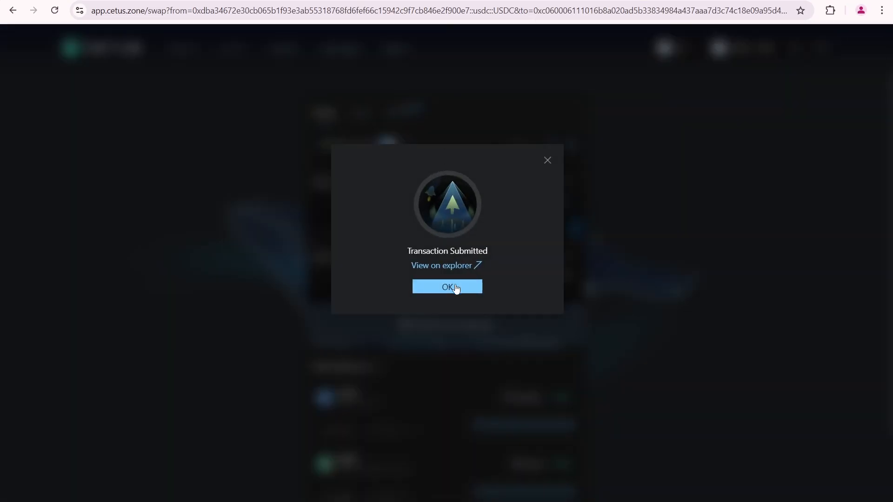
click(447, 286)
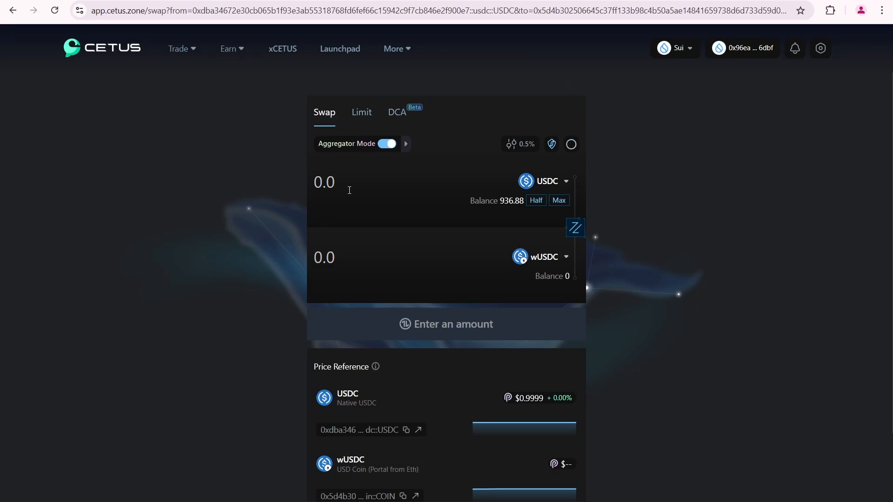
Swap 350 USDC into roughly 350.07 wUSDC, then reopen the USDT-wUSDC deposit page.
text(3)
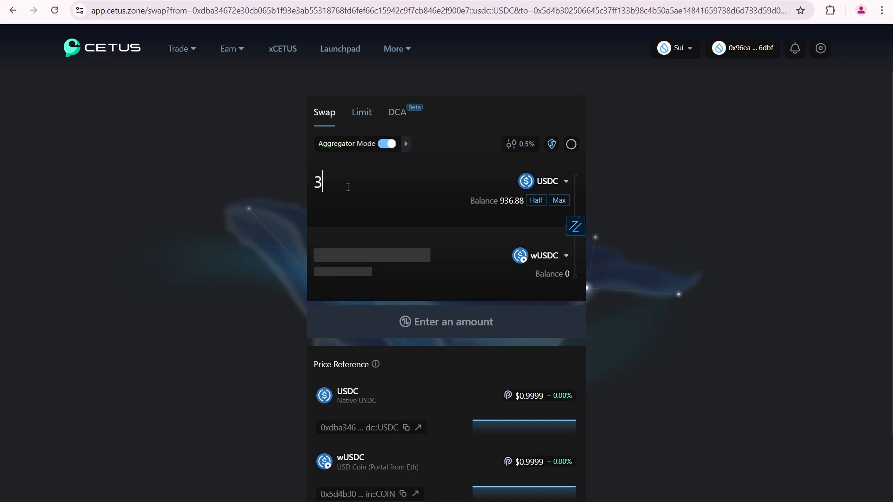
text(50)
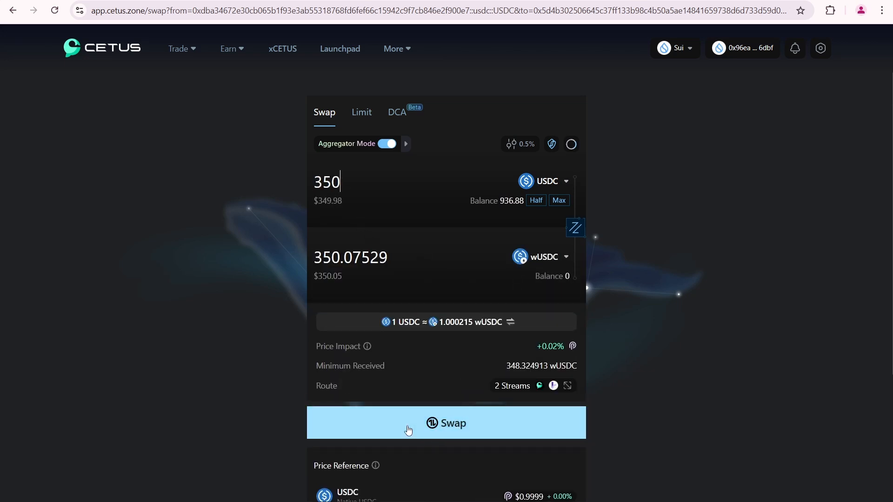
click(446, 424)
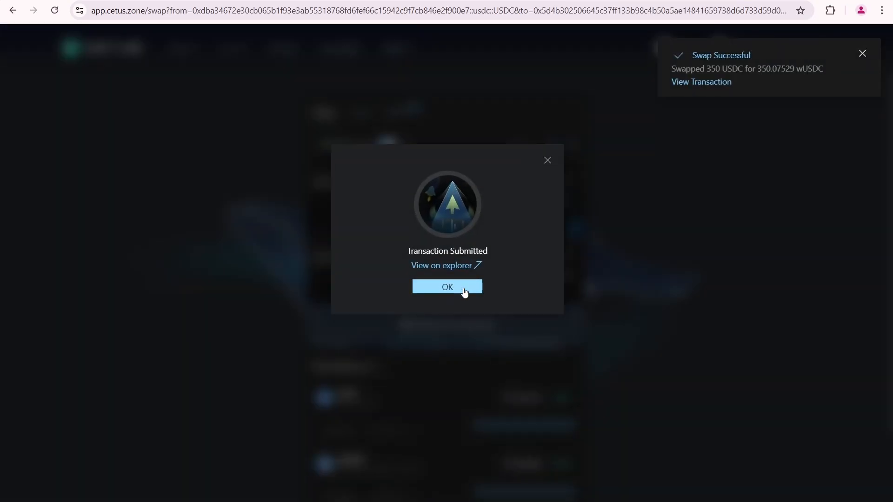
click(446, 287)
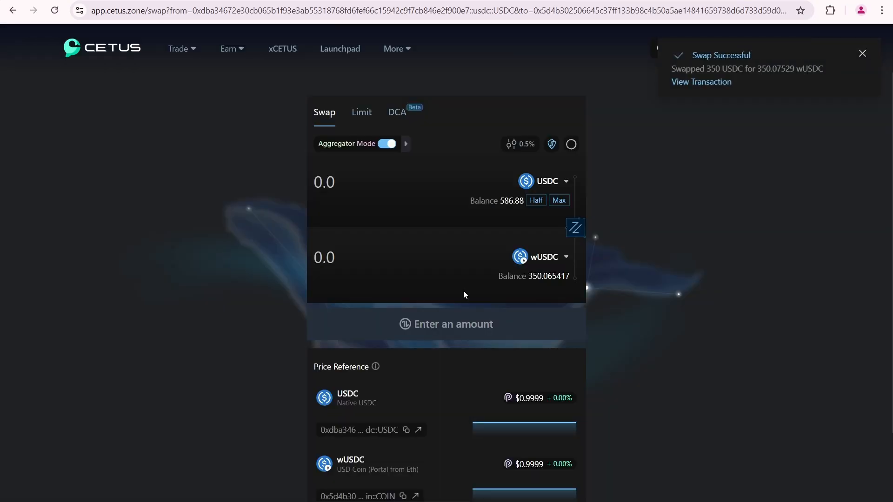
click(862, 53)
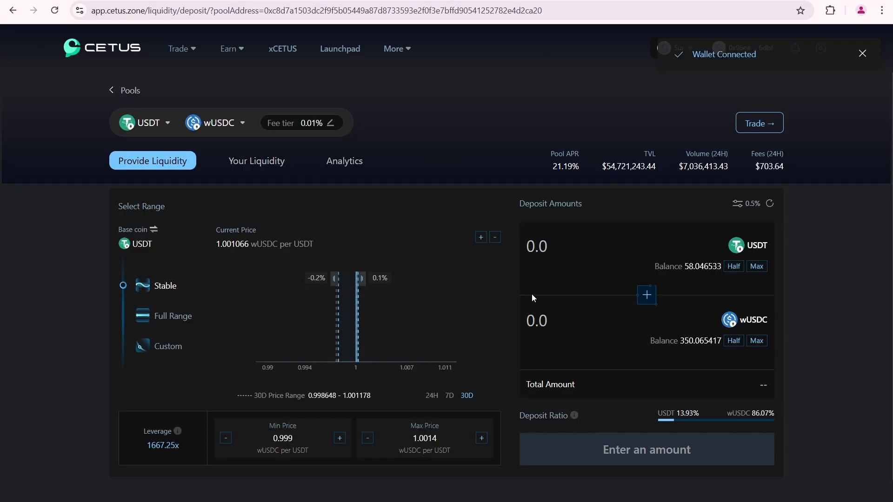
Add 56 USDT with about 346.36 wUSDC in the 0.999–1.0014 range, creating a $402.38 position.
text(56)
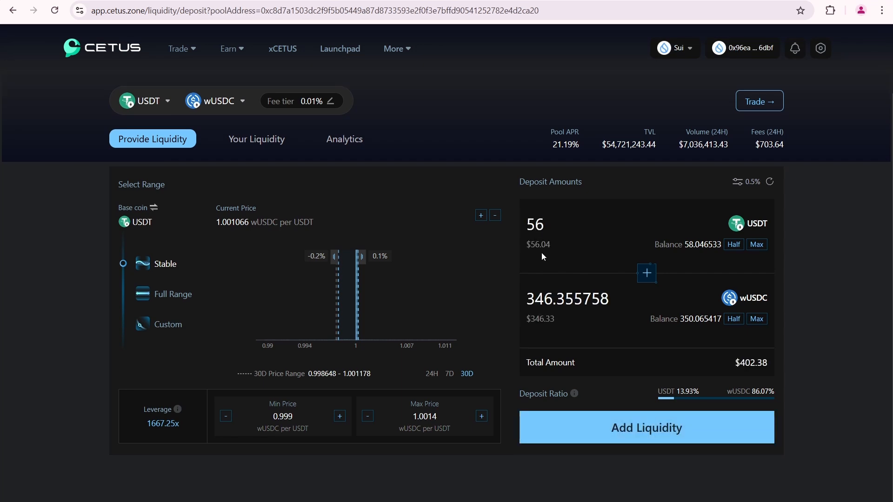
mouse_move(560, 254)
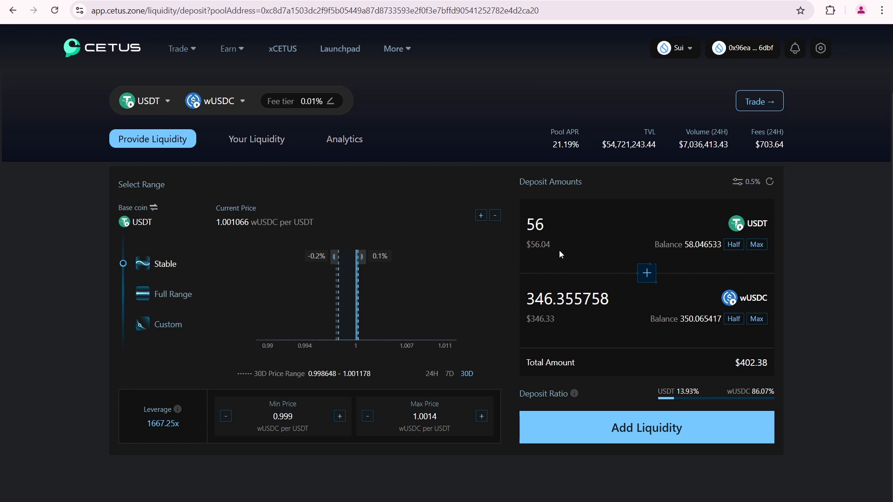
click(544, 224)
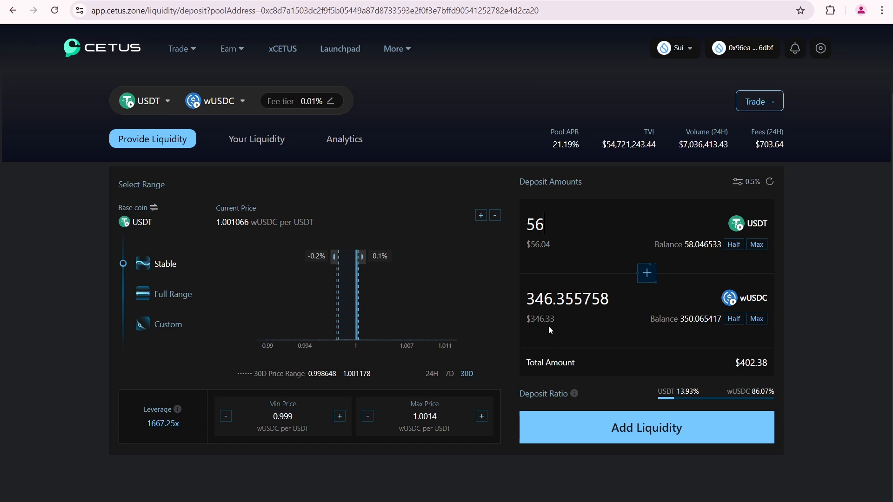
click(646, 427)
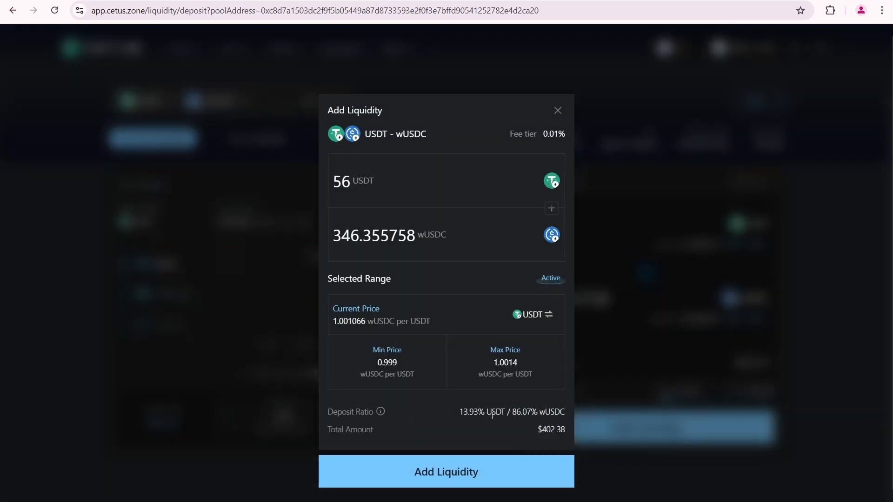
mouse_move(444, 387)
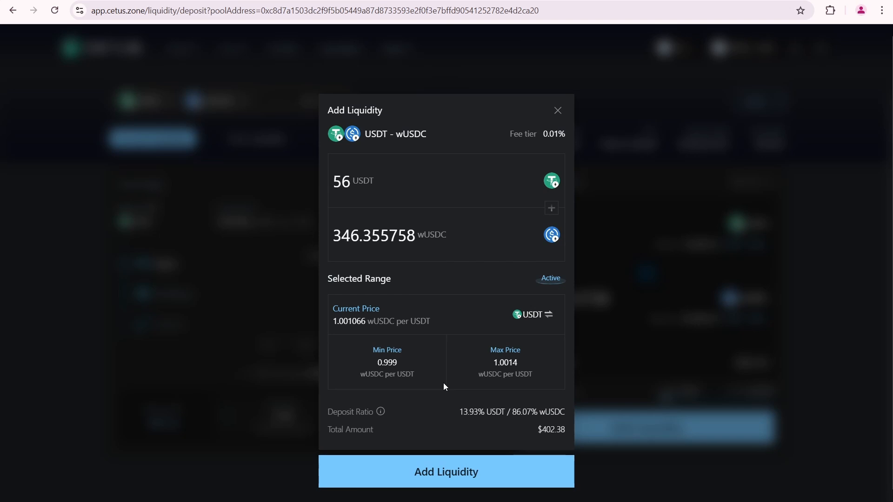
click(446, 471)
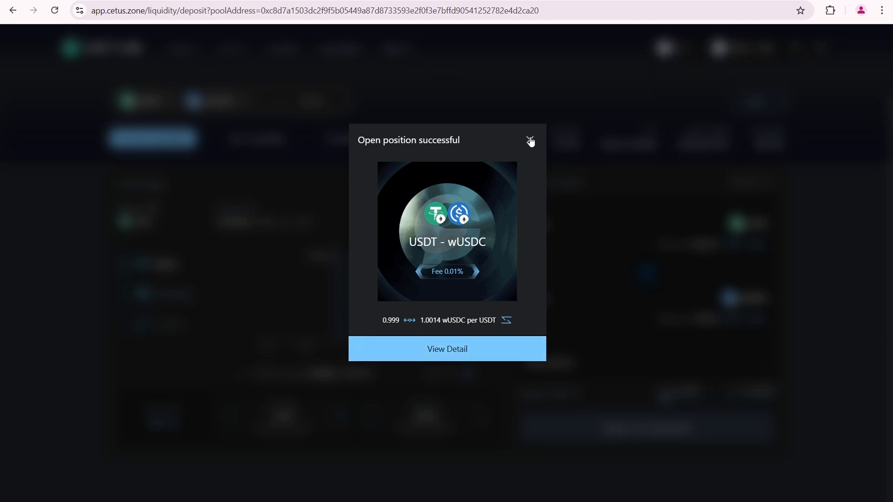
click(529, 140)
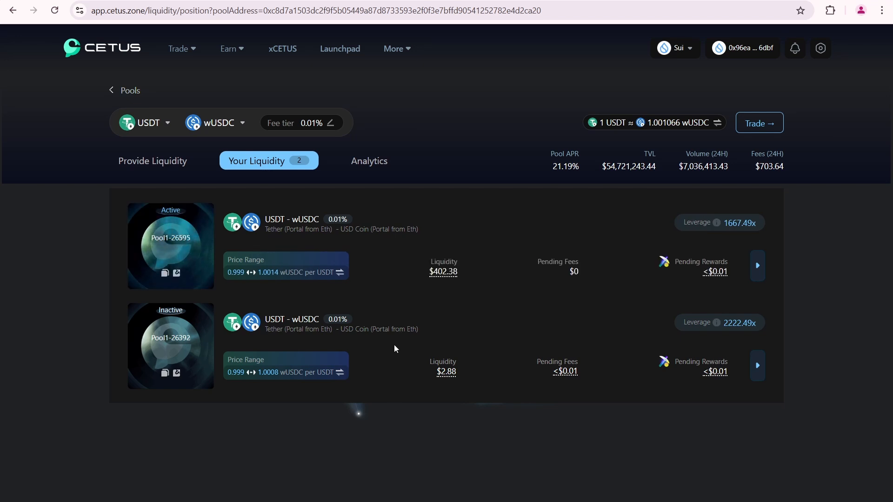
mouse_move(324, 340)
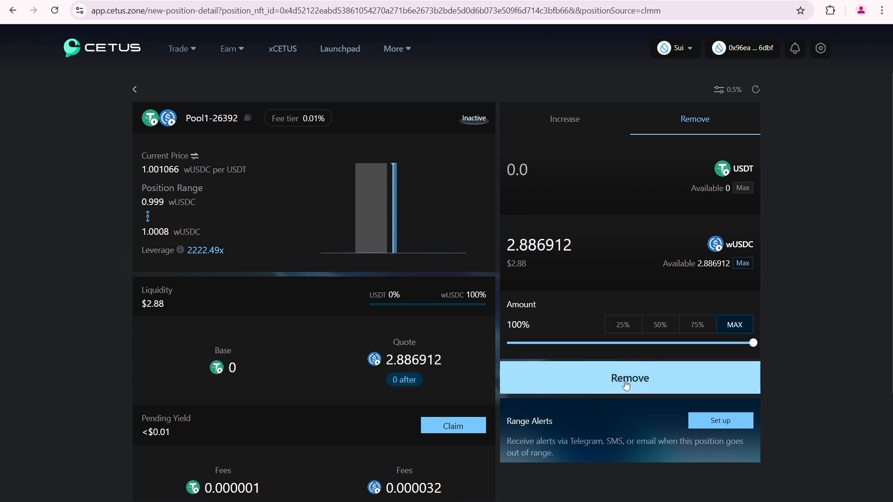
Remove all 2.886912 wUSDC from the old inactive USDT-wUSDC position, approving in the wallet.
click(629, 378)
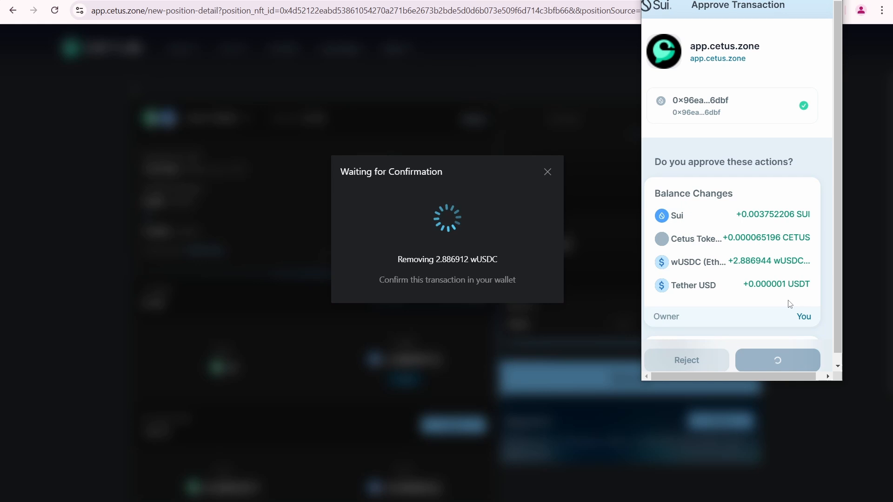
scroll(down, 3)
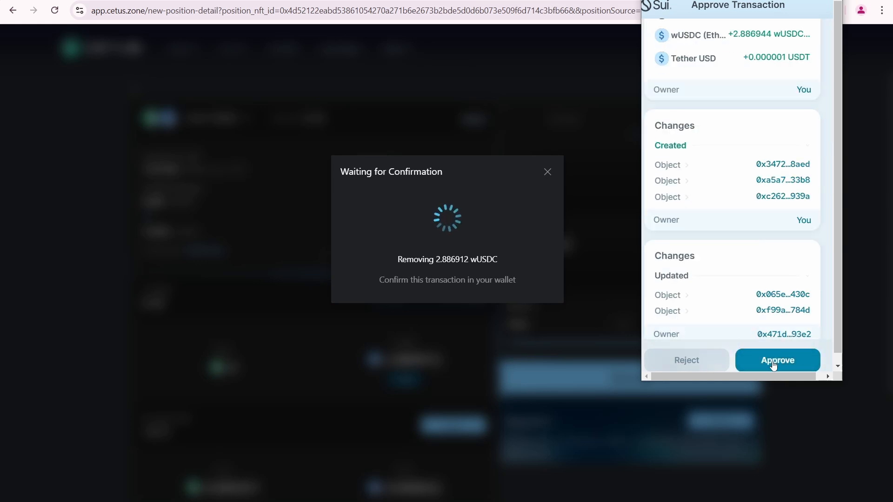
click(777, 360)
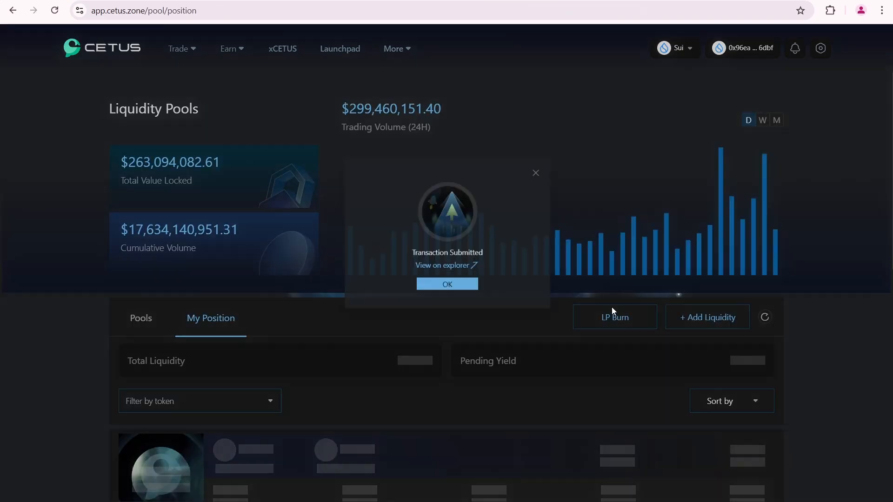
click(447, 284)
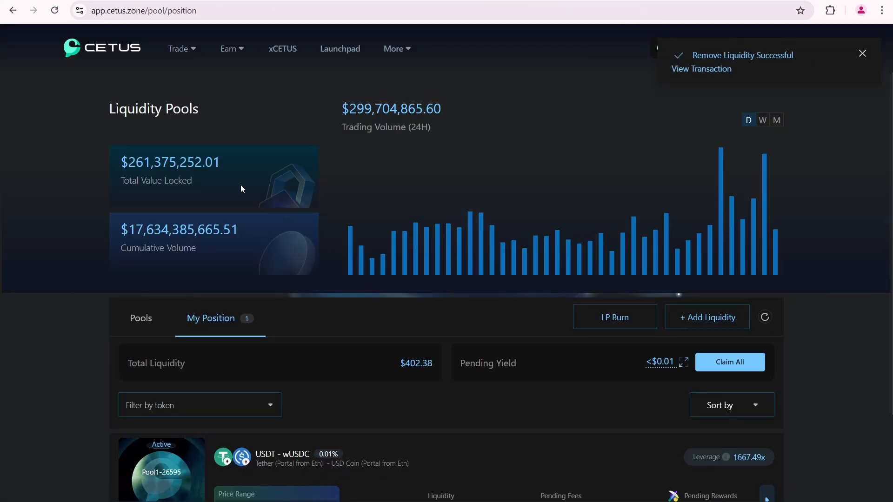
click(228, 48)
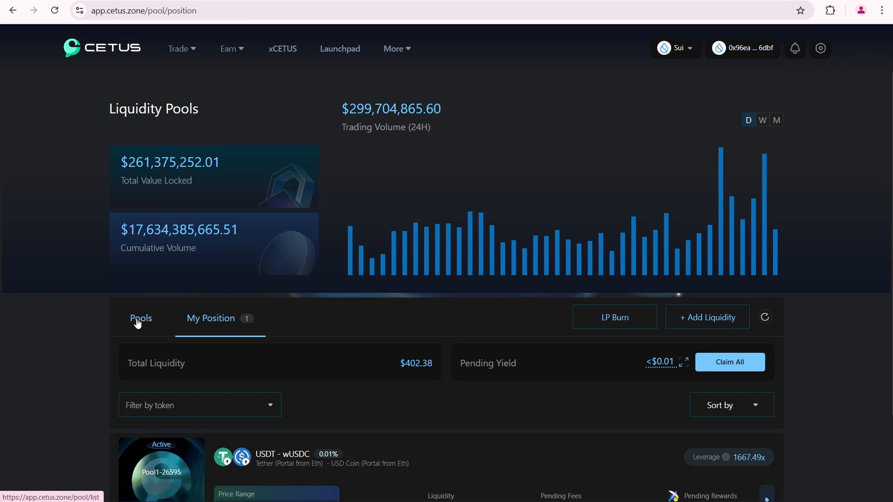
Check the SUI-USDC 0.25% pool stats, then enter 240 USDC, requiring about 52.18 SUI.
click(141, 318)
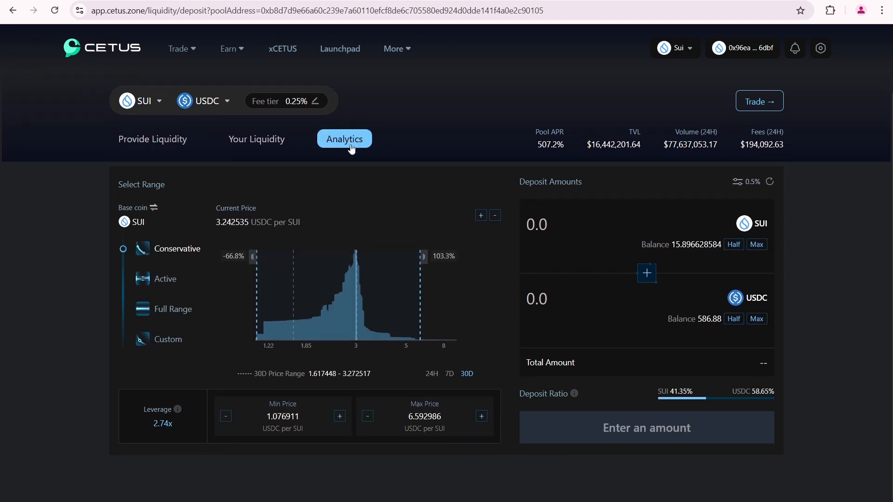
click(344, 139)
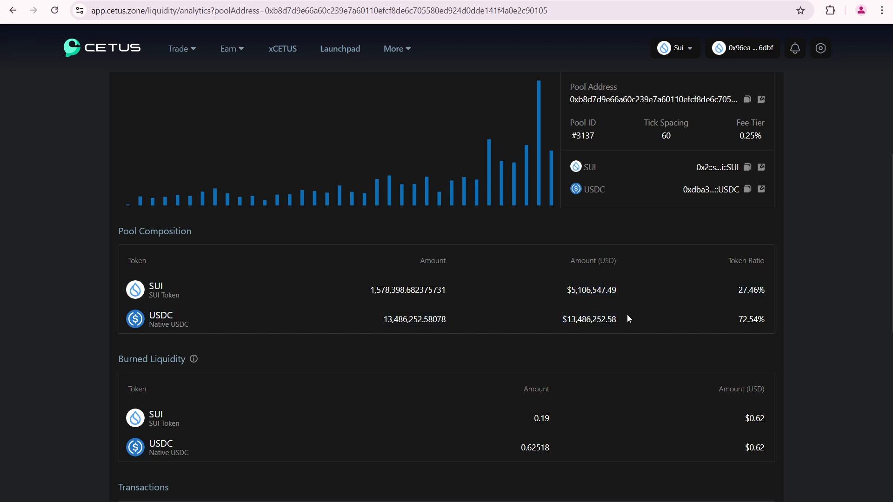
mouse_move(758, 287)
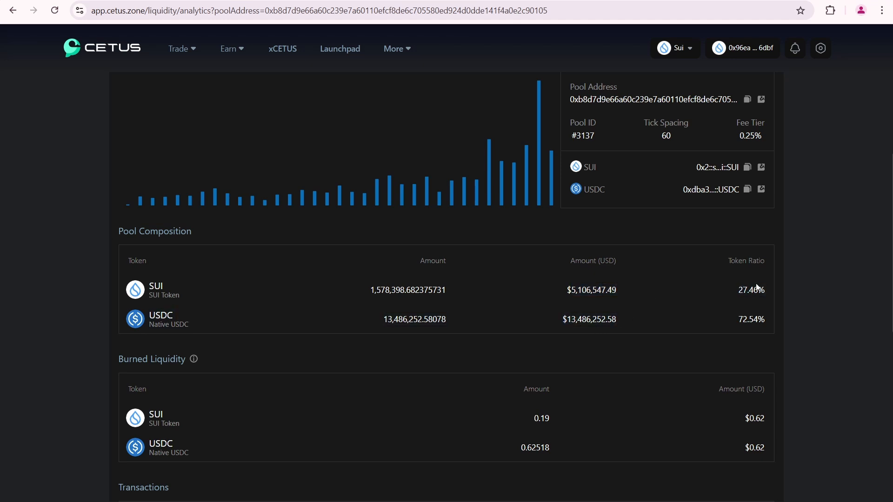
mouse_move(518, 275)
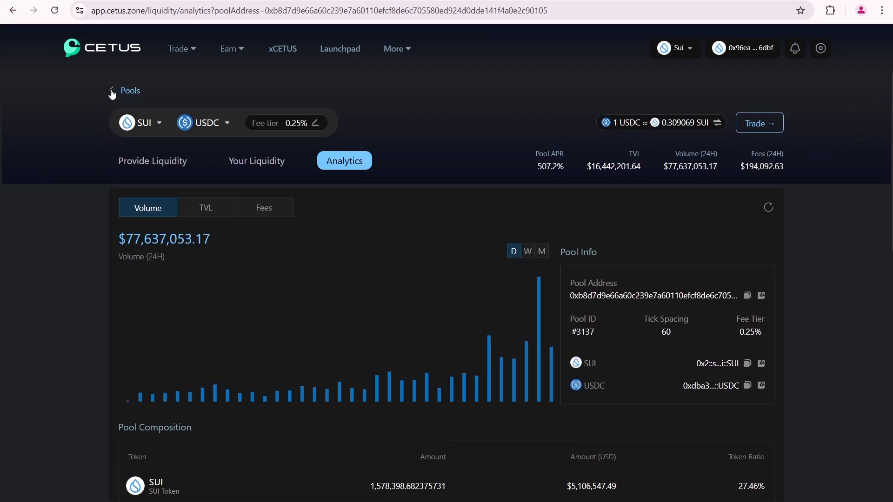
click(130, 90)
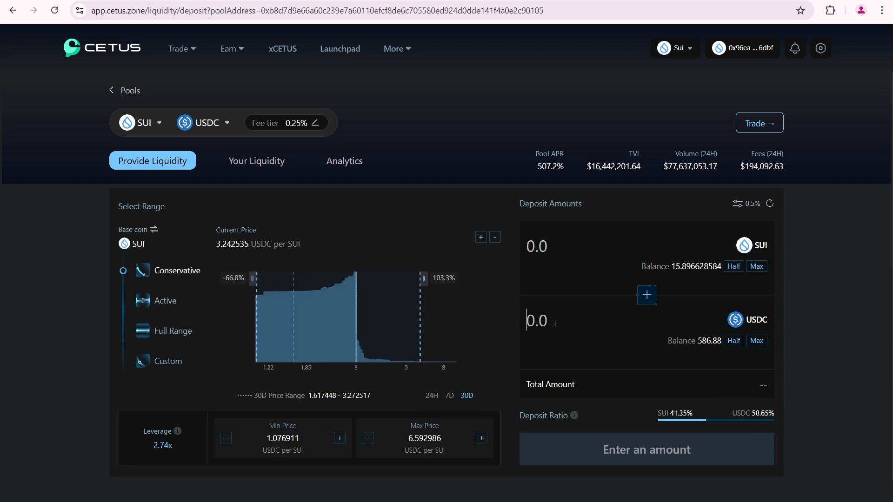
text(240)
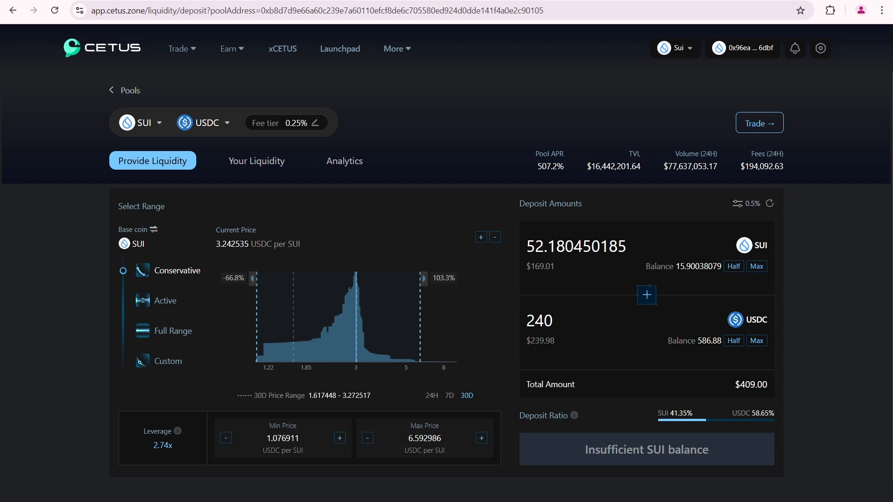
mouse_move(340, 138)
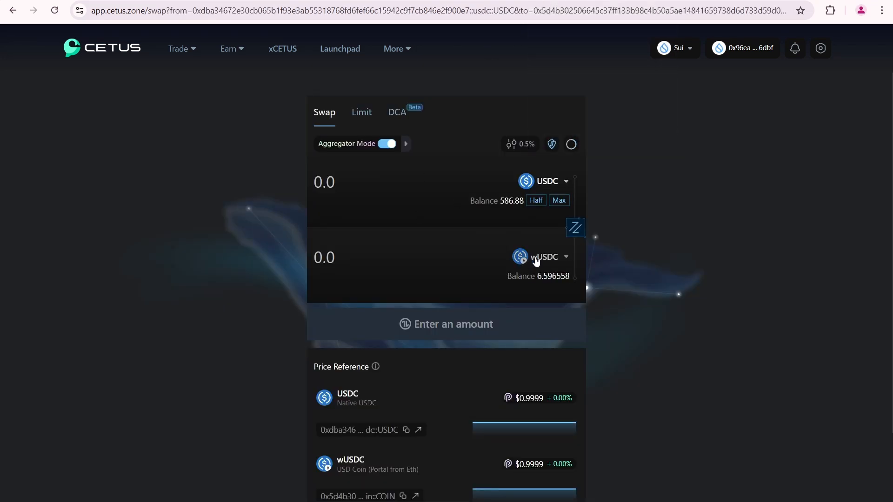
Swap 170 USDC for about 52.34 SUI, approving the transaction in the Sui wallet.
click(544, 257)
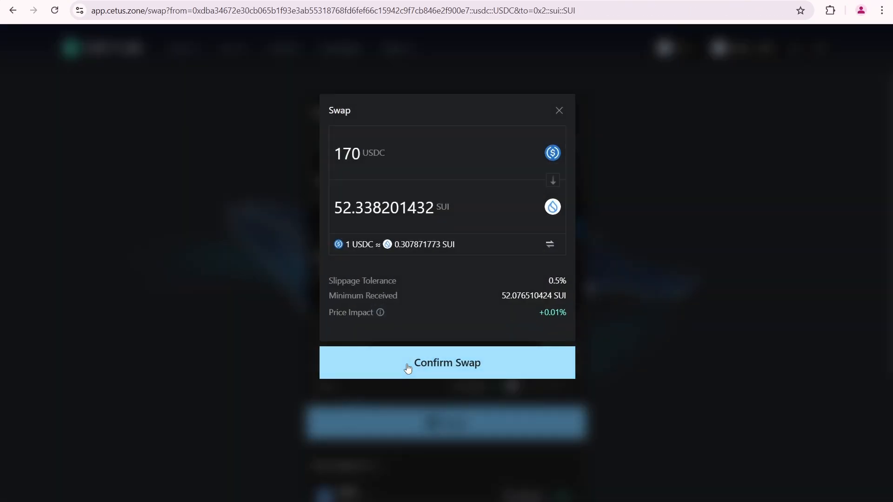
click(446, 363)
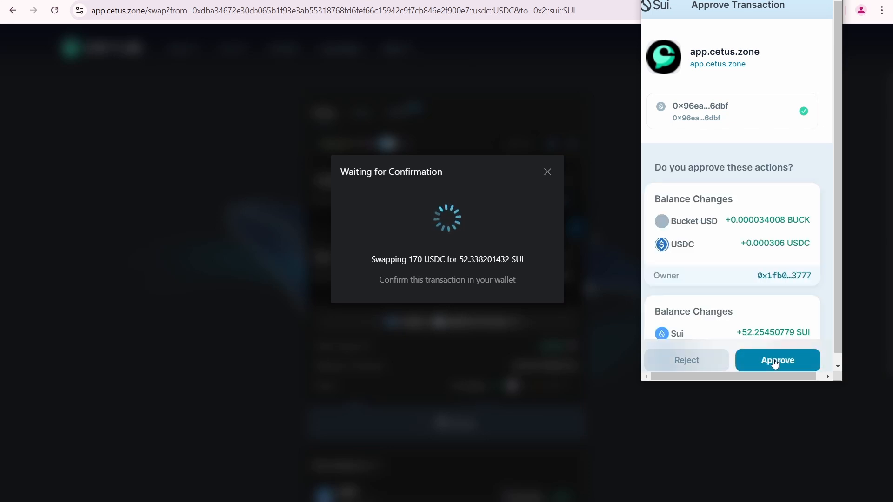
click(777, 360)
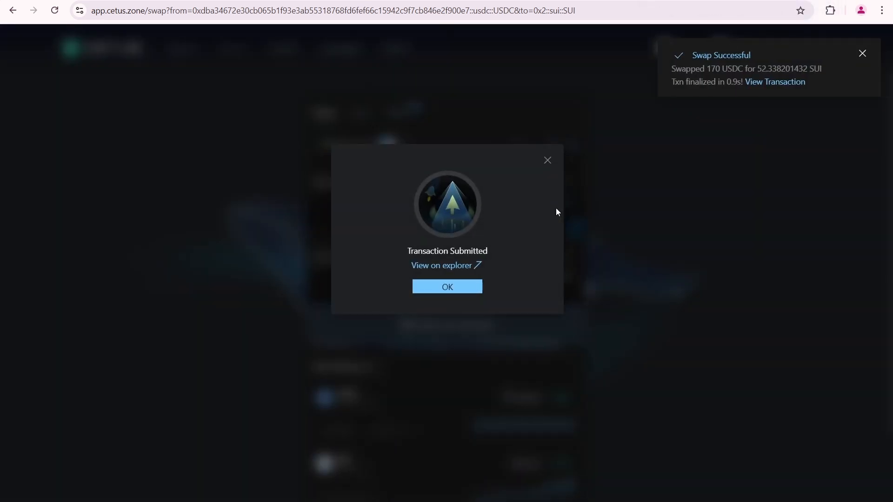
click(447, 286)
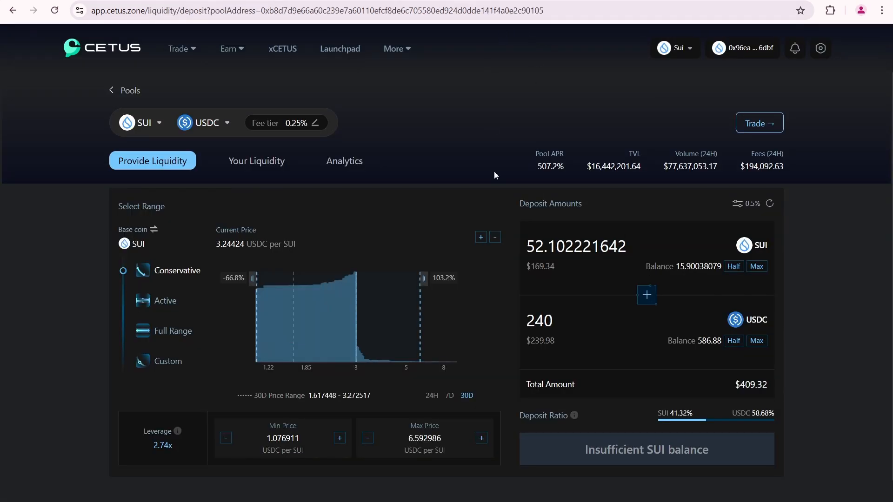
mouse_move(525, 307)
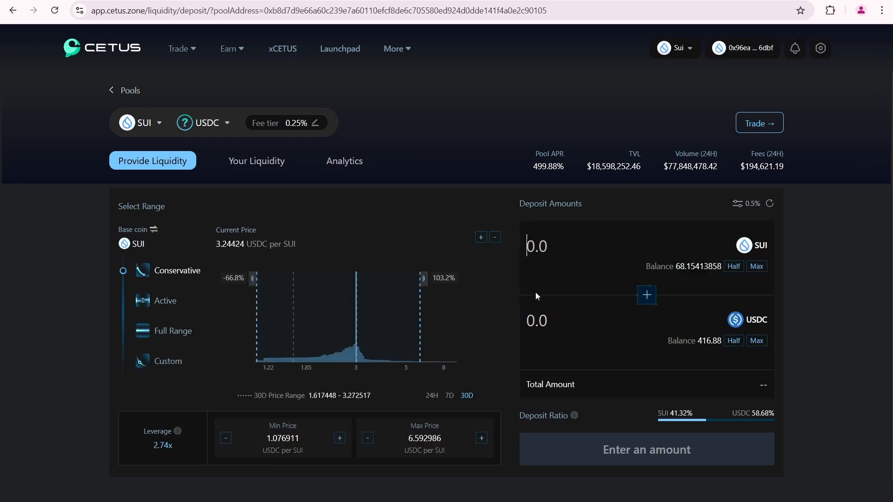
Add 51 SUI and about 236.68 USDC to the SUI-USDC 0.25% pool, then return to Pools.
text(52)
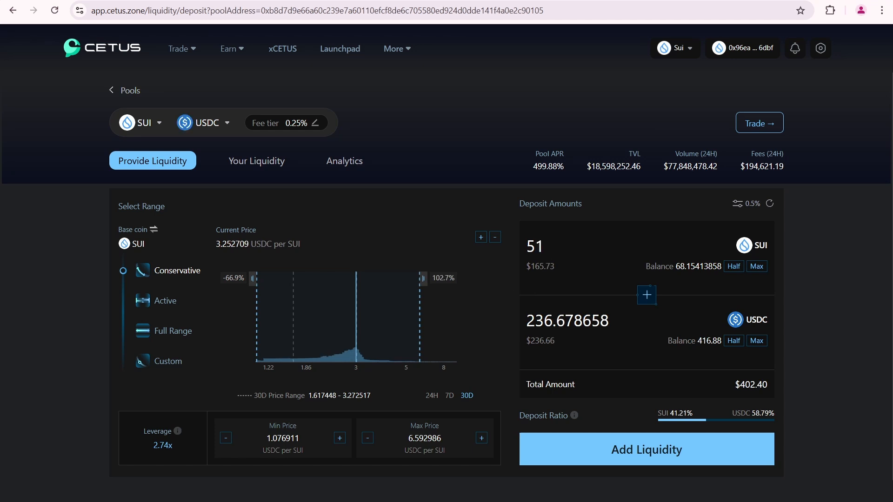
click(646, 448)
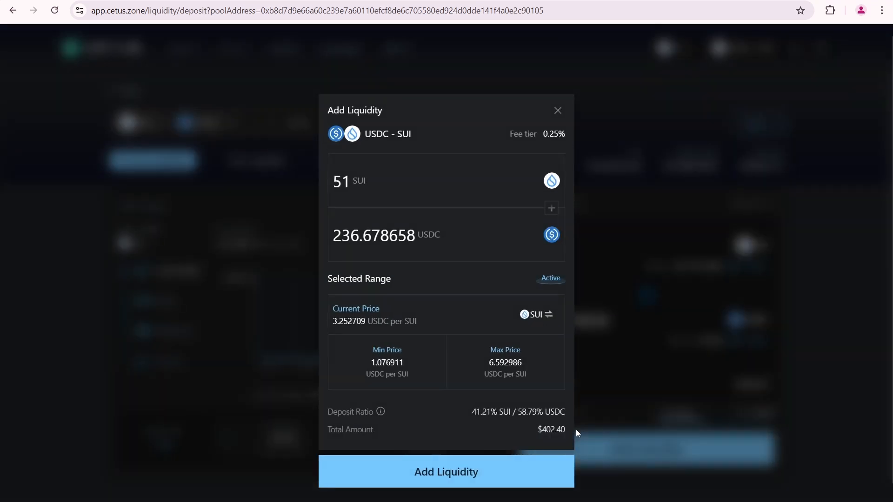
click(446, 472)
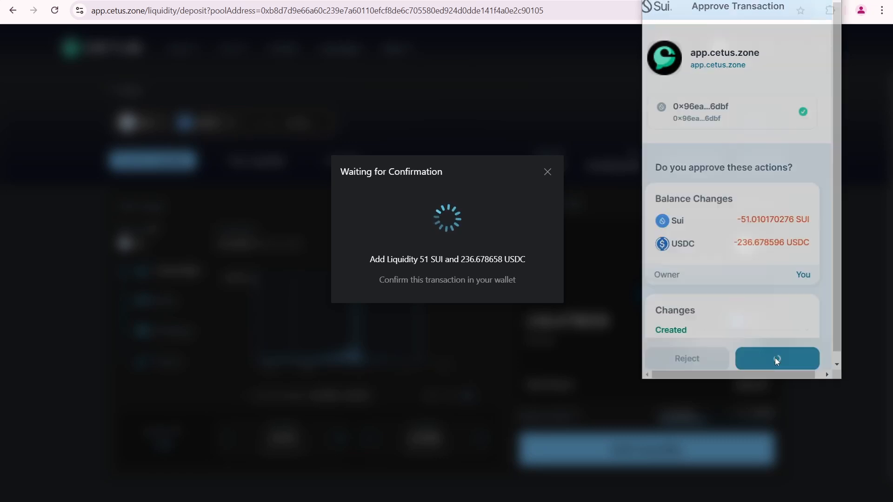
click(777, 358)
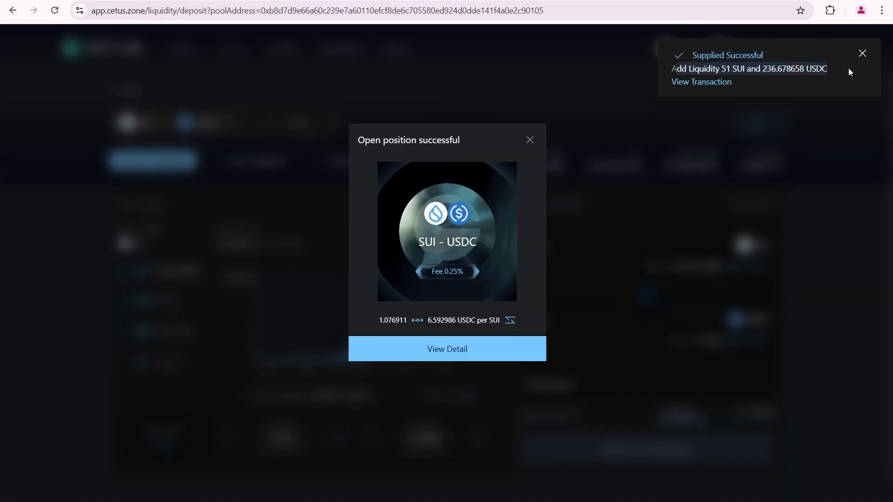
click(529, 140)
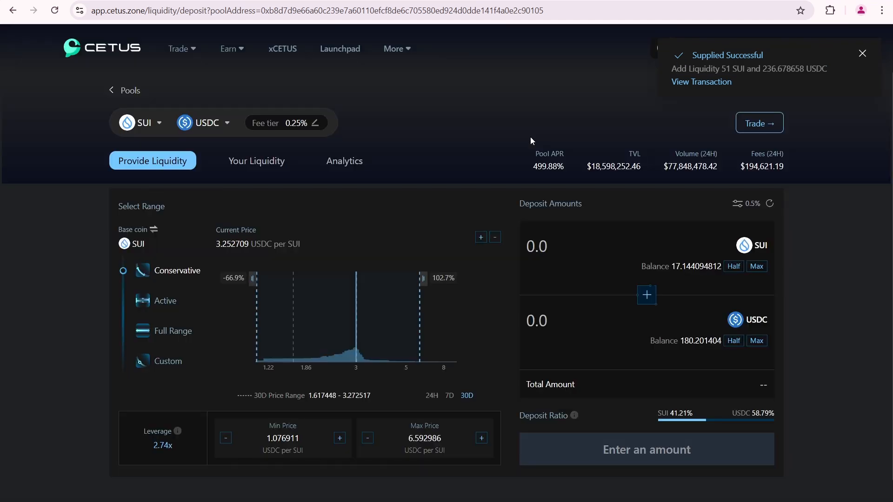
click(130, 89)
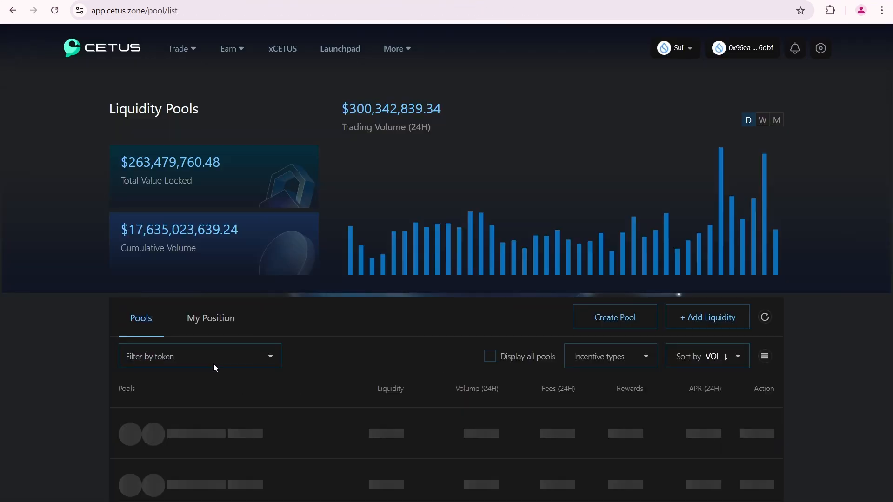
View the SUI-USDC ($402.74) and USDT-wUSDC ($402.38) positions under My Position.
click(210, 317)
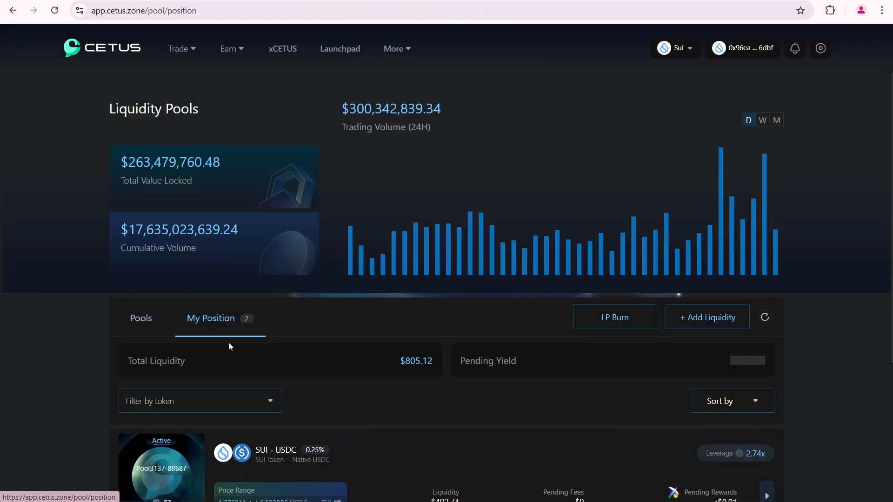
scroll(down, 3)
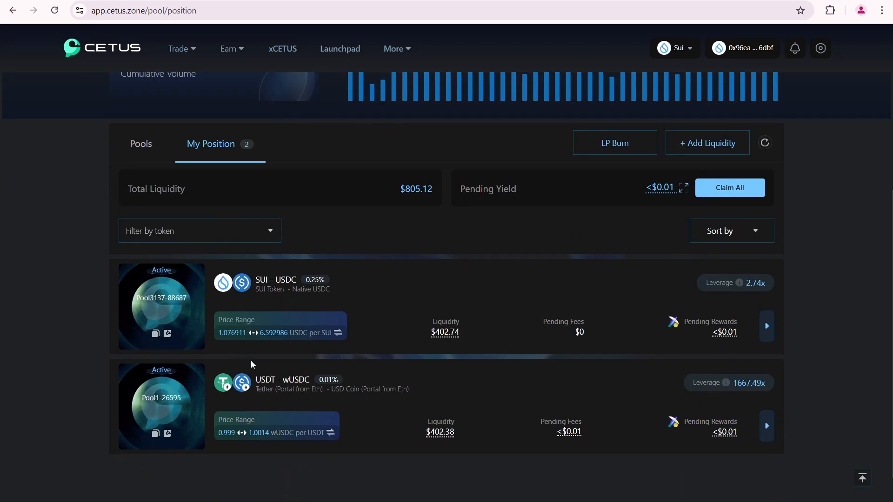
mouse_move(256, 343)
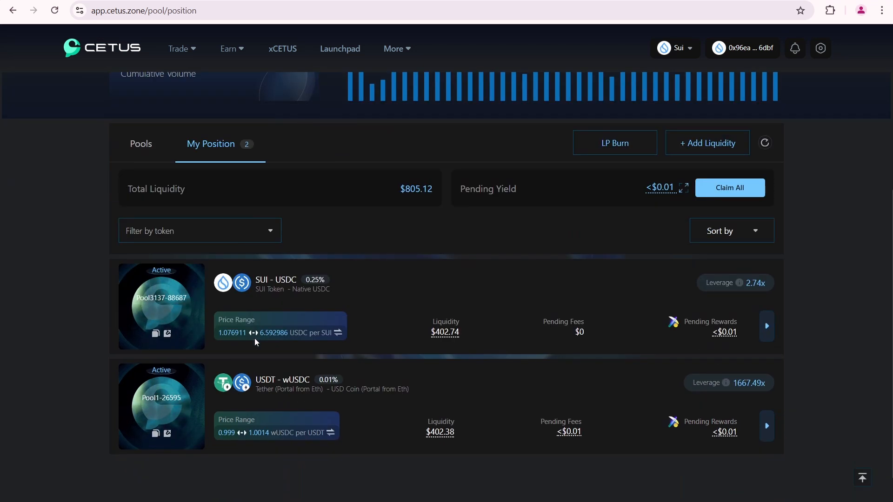
mouse_move(737, 355)
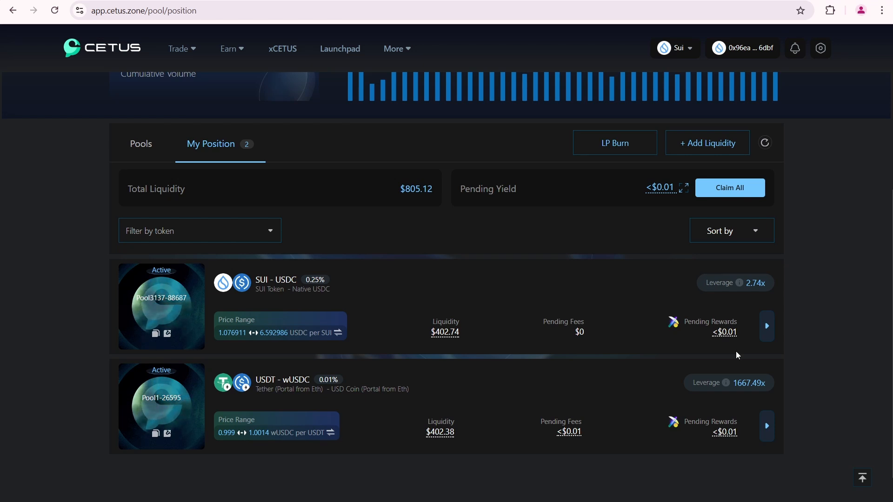
mouse_move(730, 188)
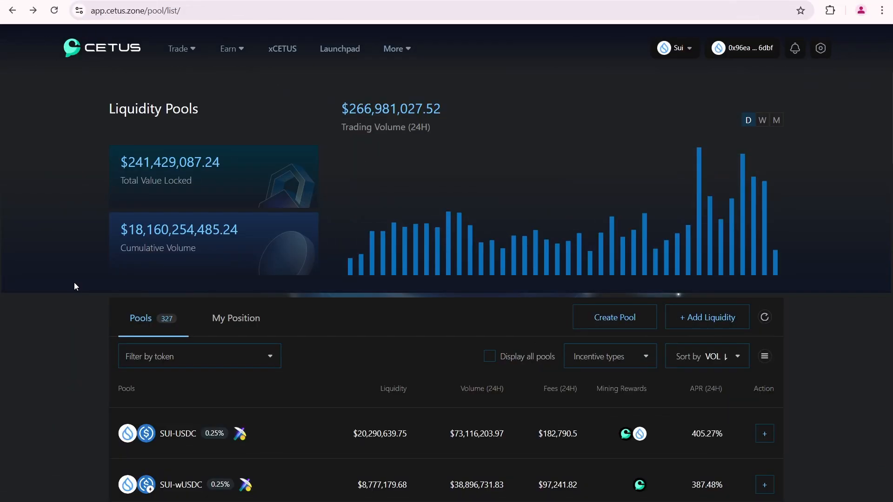
Reopen My Position to see $790.55 liquidity, $1.88 pending yield, SUI-USDC at $388.15.
click(236, 318)
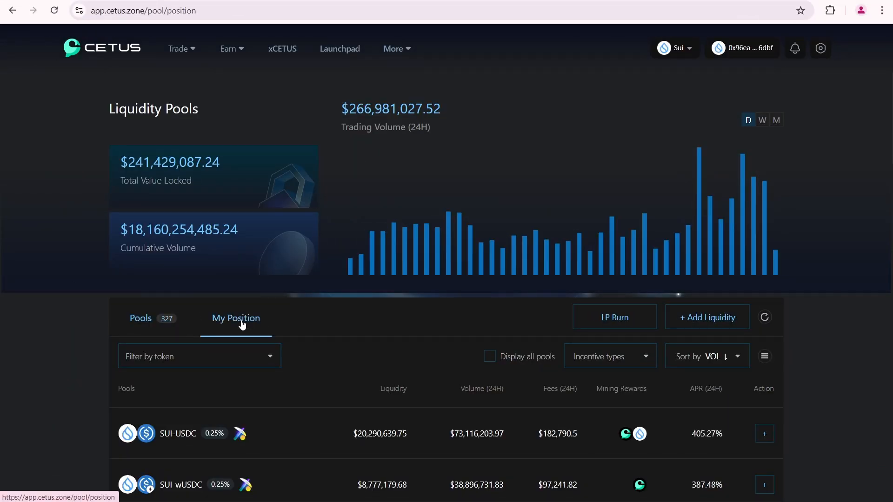
click(236, 317)
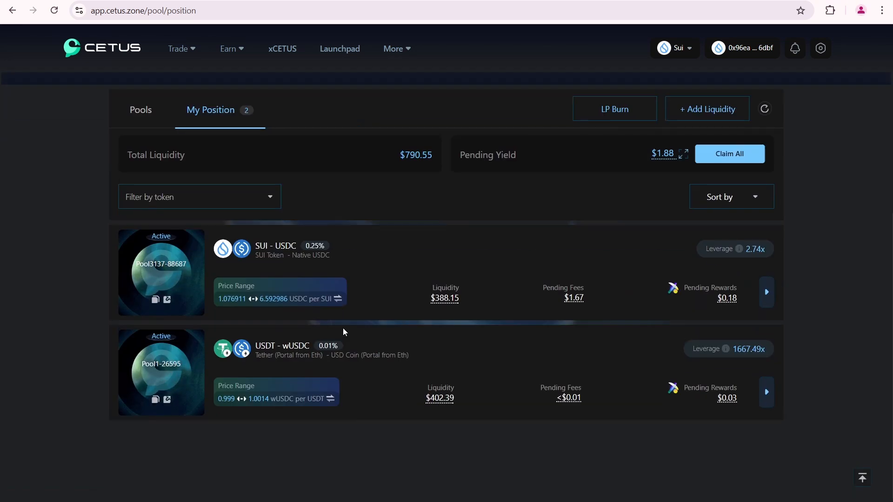
mouse_move(641, 417)
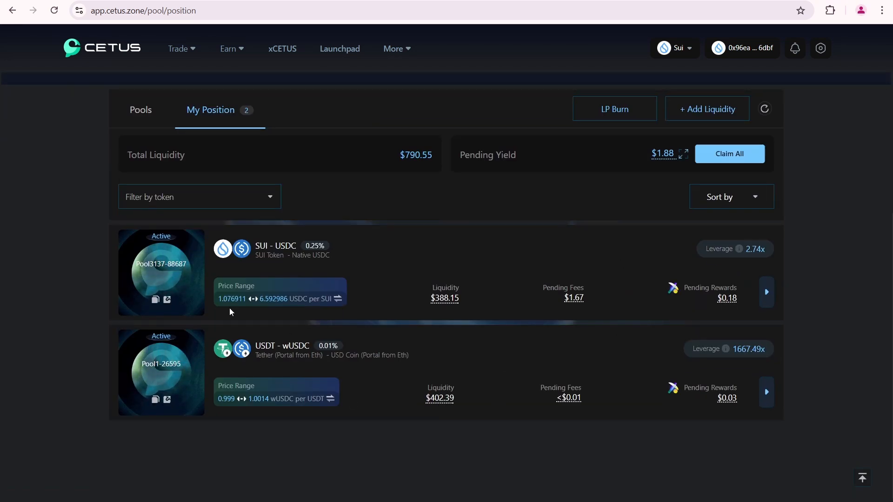
mouse_move(224, 309)
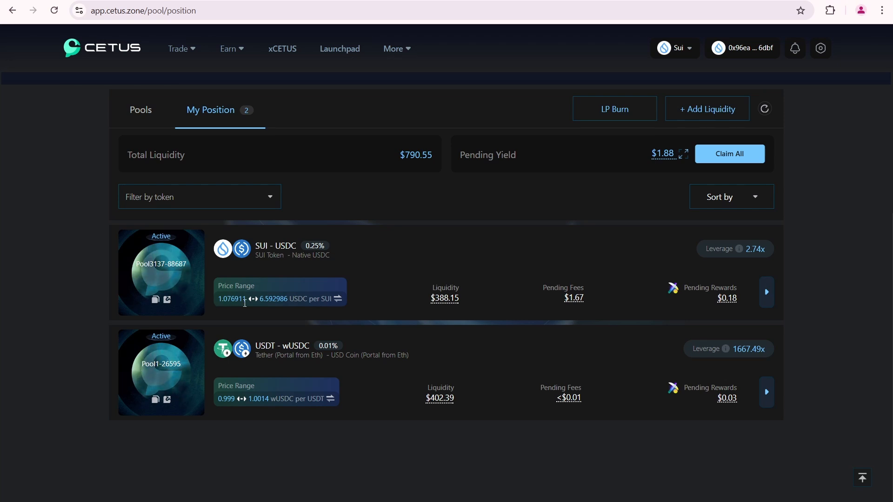
mouse_move(277, 296)
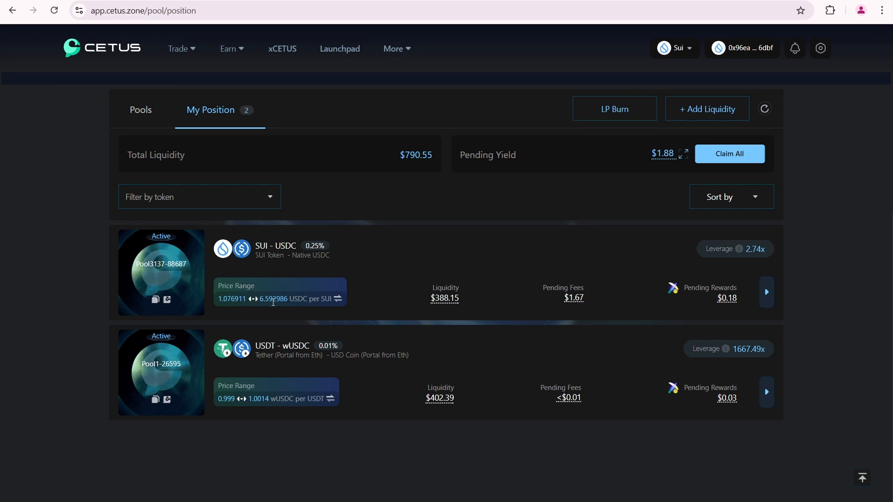
mouse_move(364, 306)
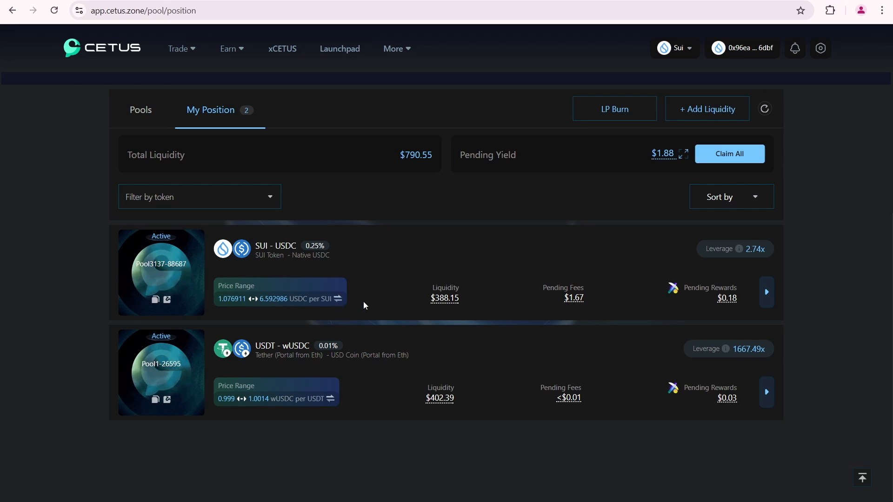
mouse_move(436, 318)
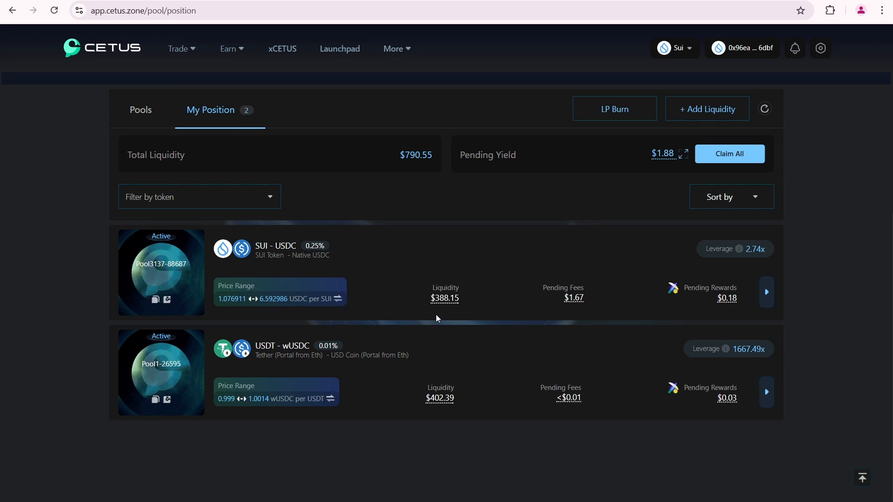
mouse_move(444, 298)
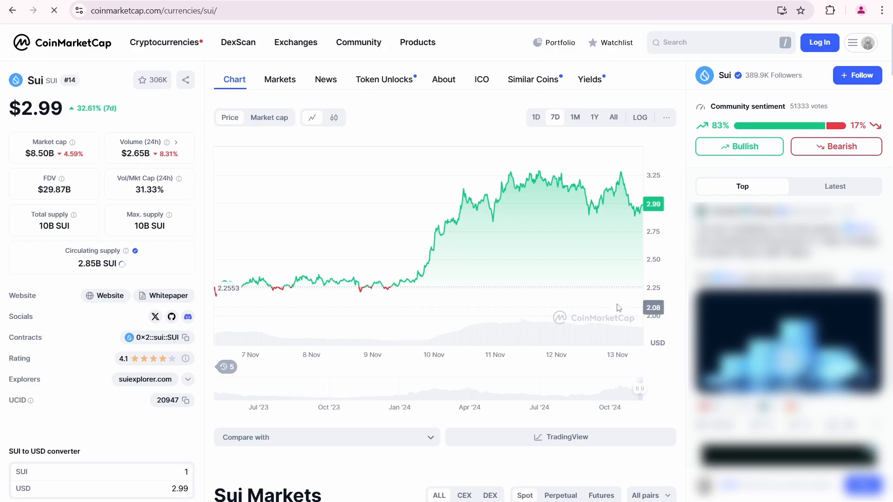
mouse_move(481, 233)
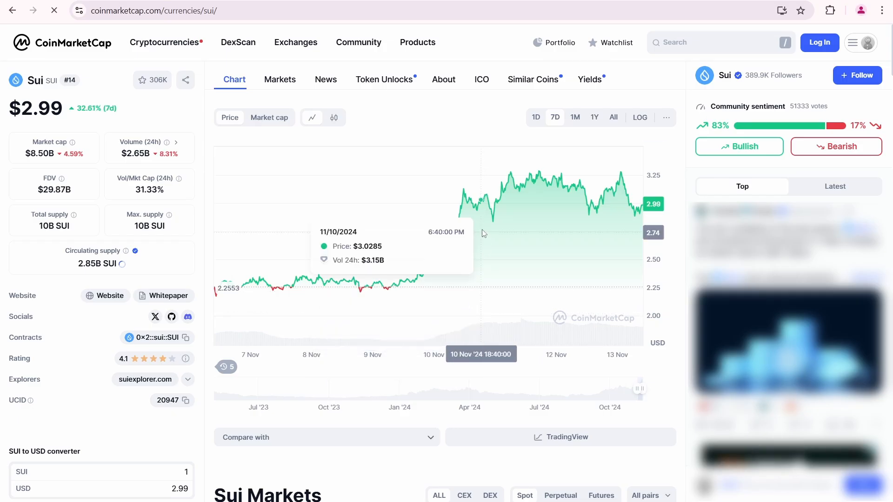
mouse_move(535, 187)
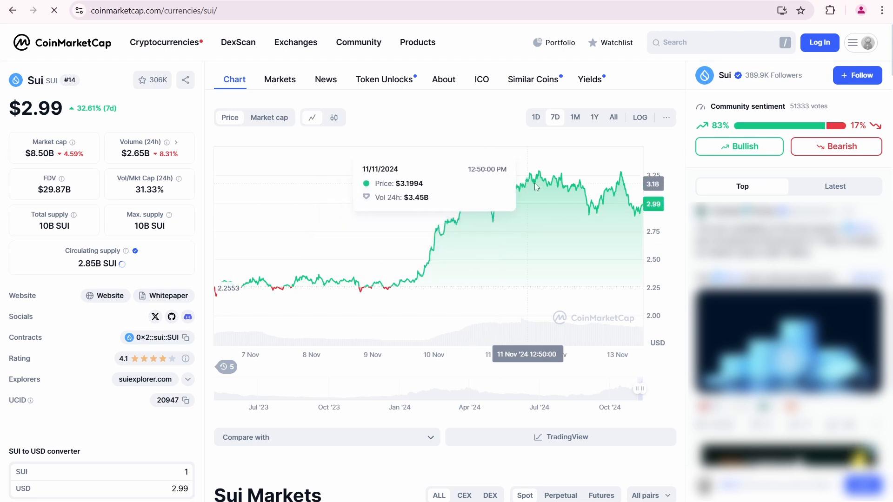
mouse_move(621, 215)
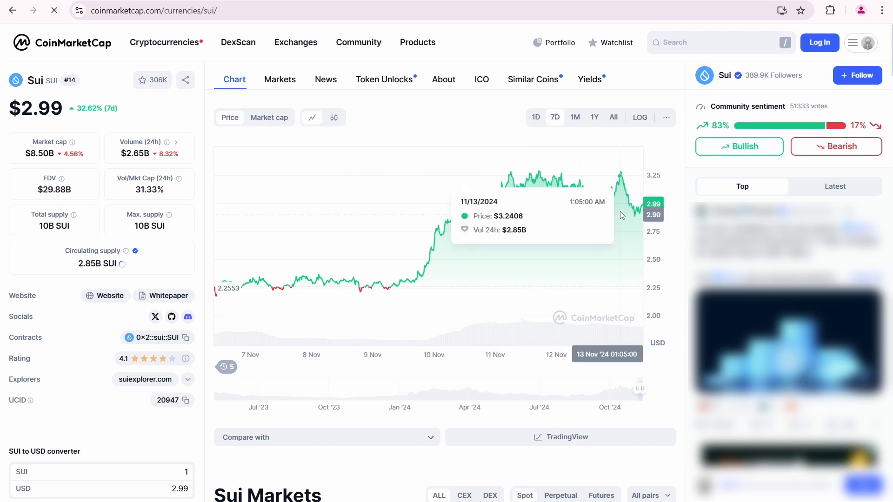
mouse_move(636, 196)
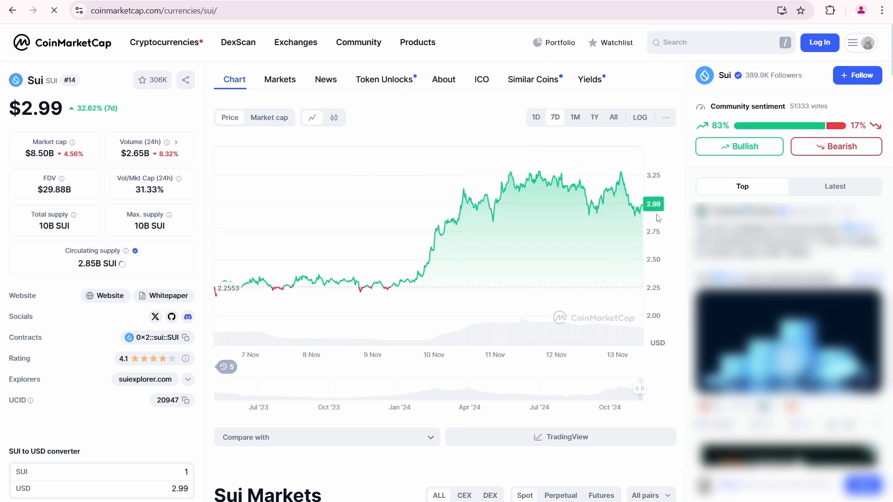
mouse_move(671, 211)
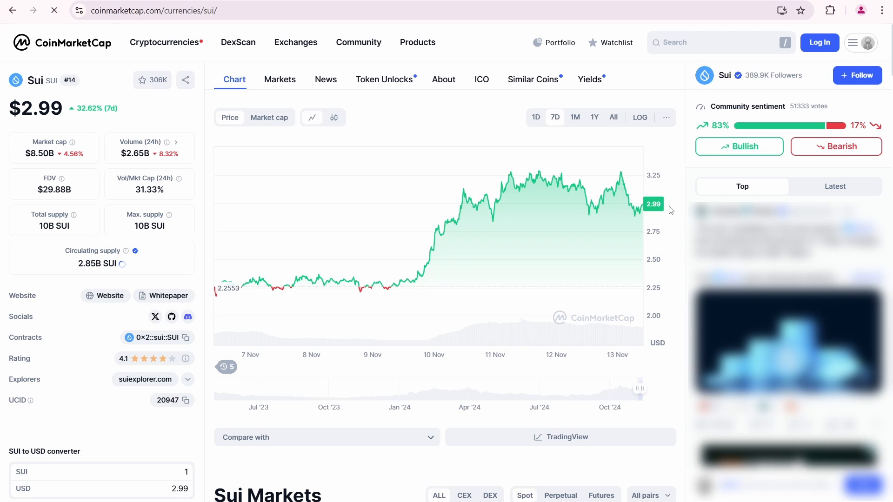
mouse_move(724, 74)
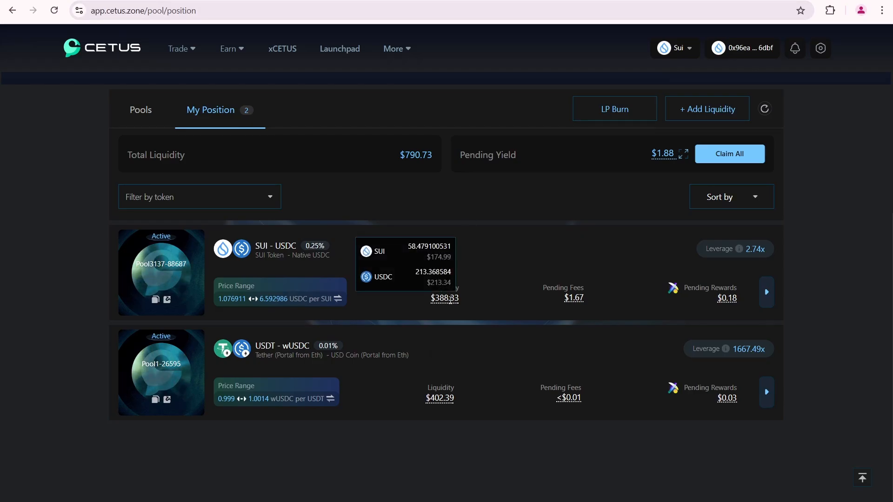
mouse_move(431, 311)
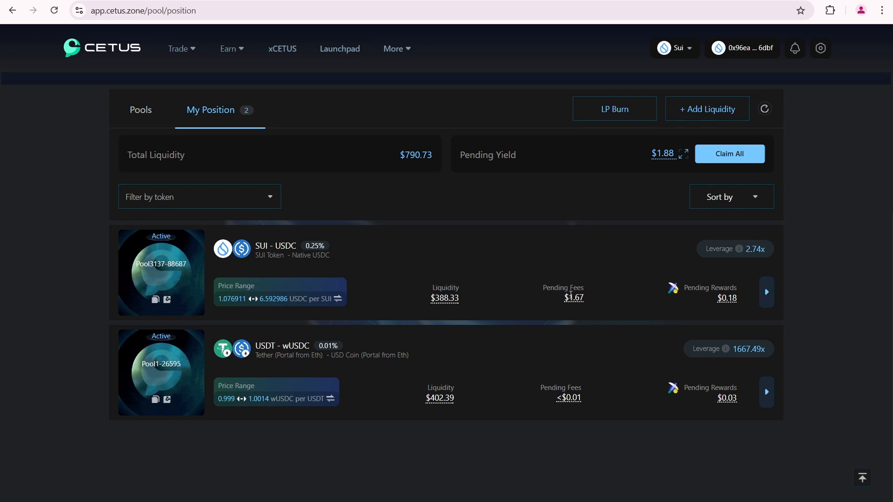
mouse_move(573, 297)
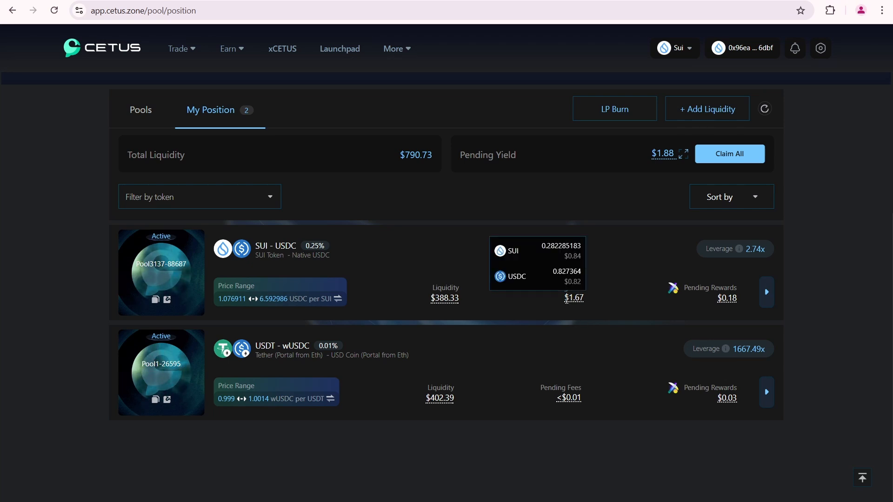
mouse_move(540, 256)
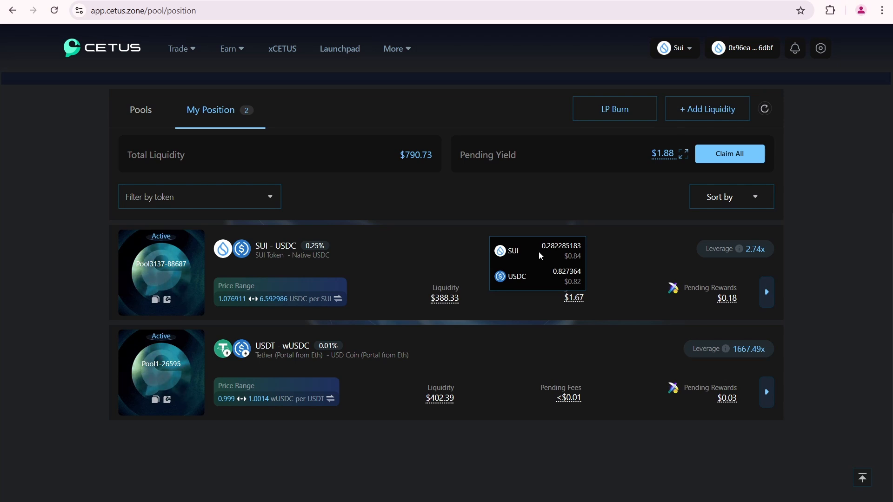
mouse_move(574, 251)
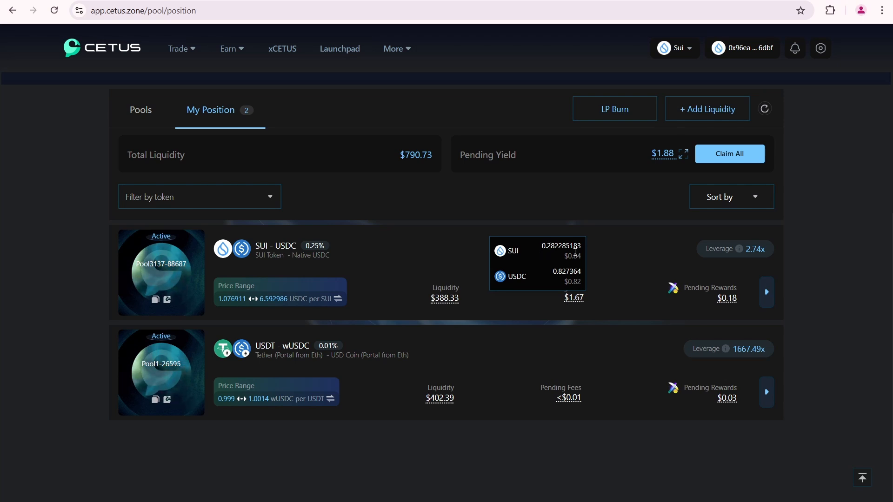
mouse_move(568, 268)
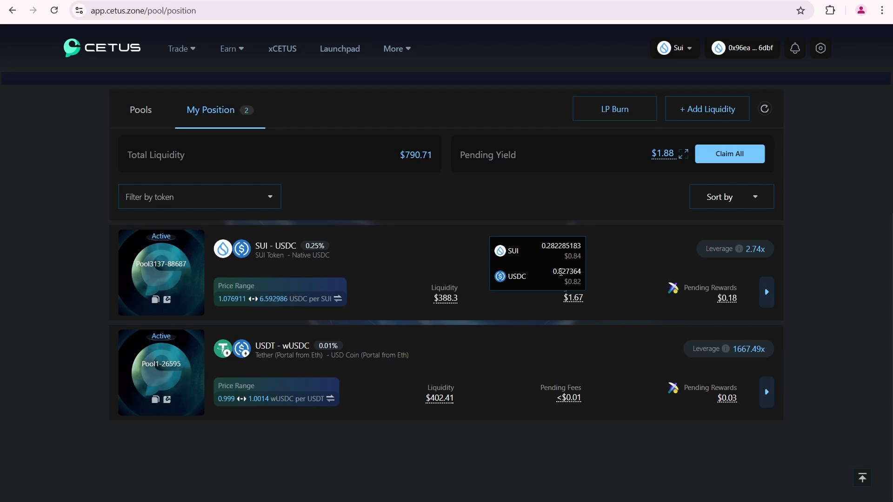
mouse_move(560, 279)
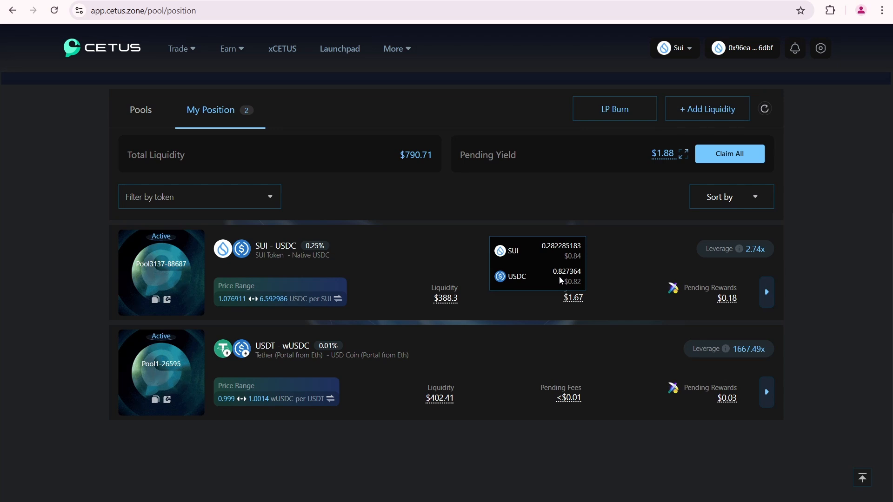
mouse_move(631, 316)
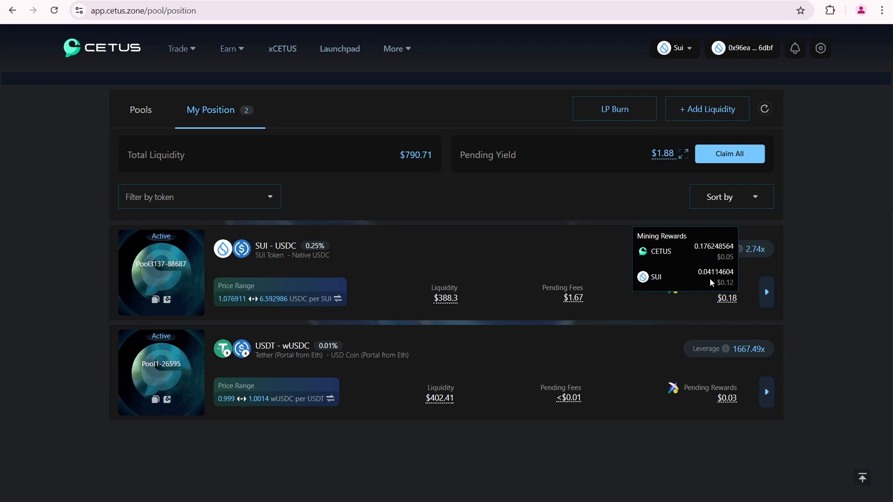
mouse_move(705, 278)
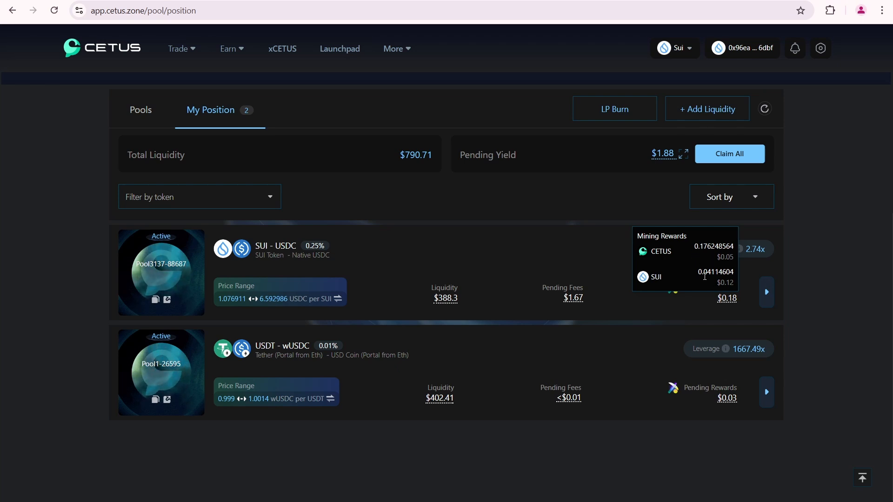
mouse_move(731, 269)
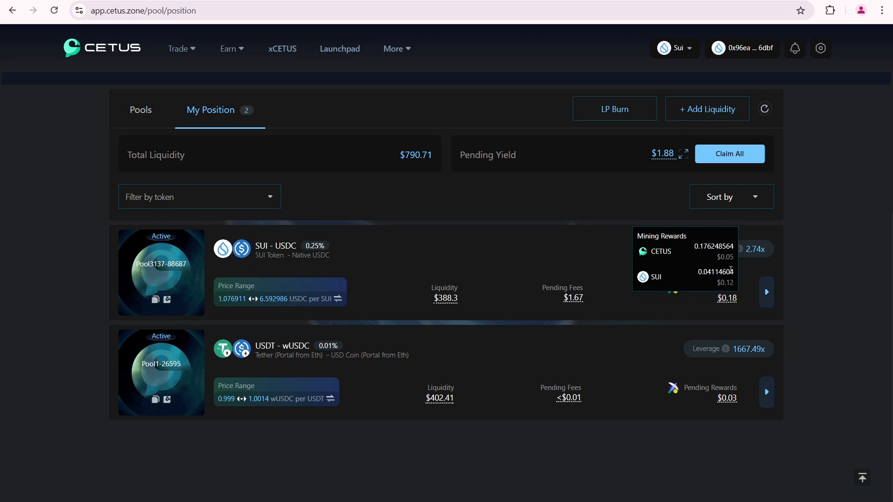
mouse_move(710, 281)
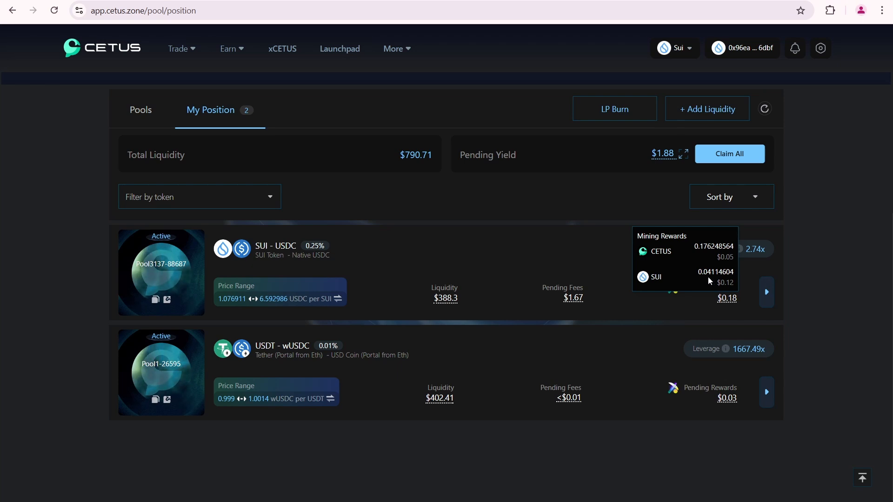
mouse_move(534, 311)
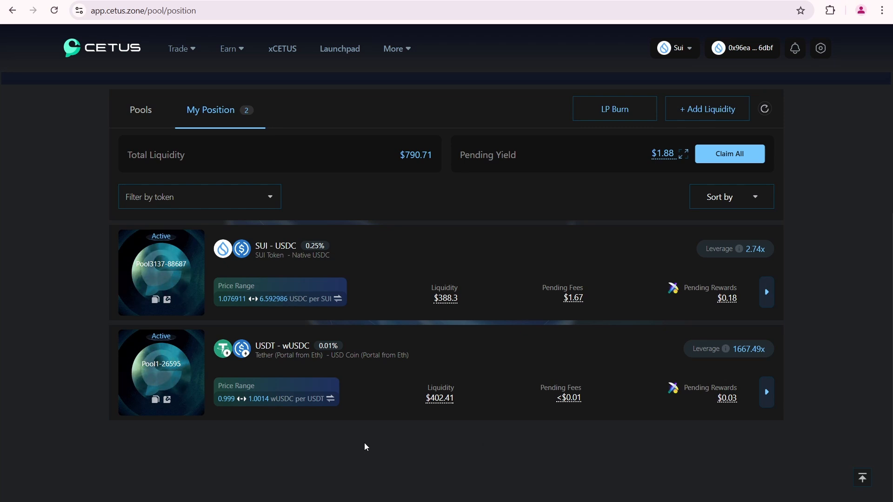
mouse_move(287, 345)
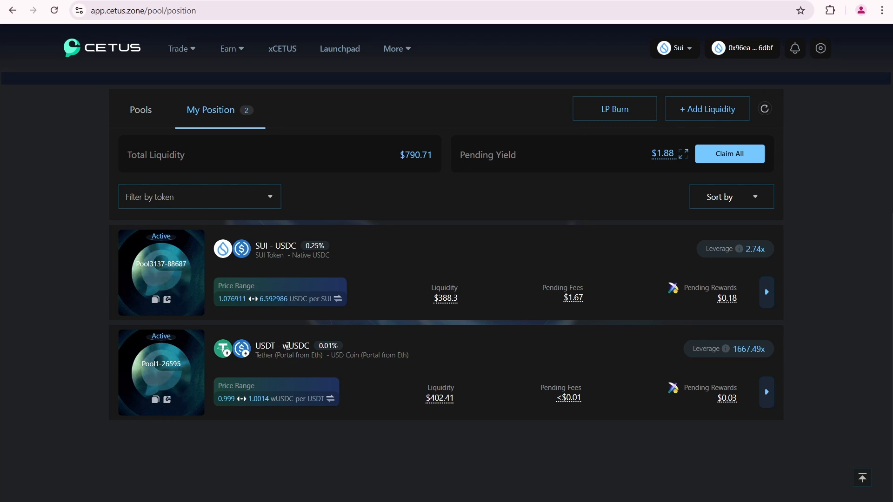
mouse_move(439, 398)
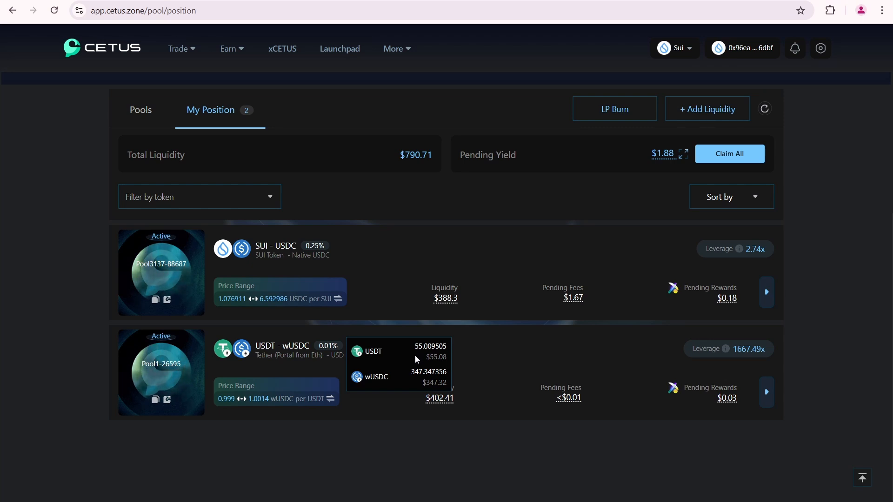
mouse_move(223, 403)
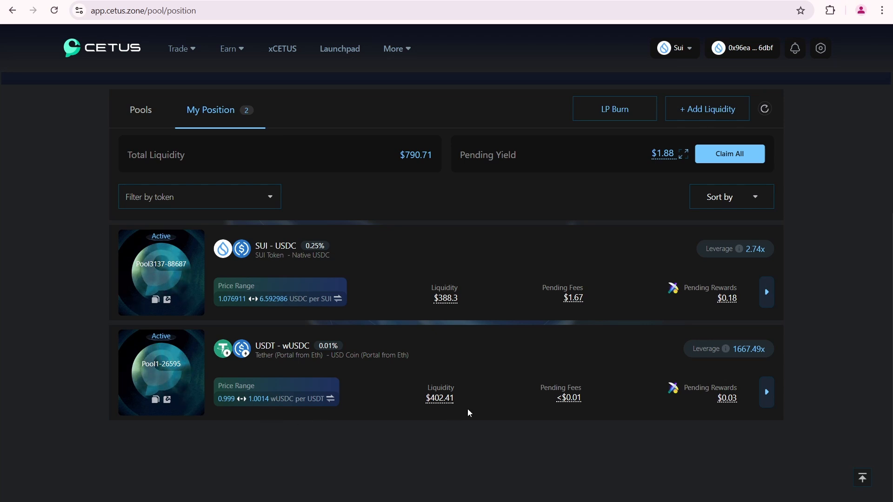
mouse_move(567, 397)
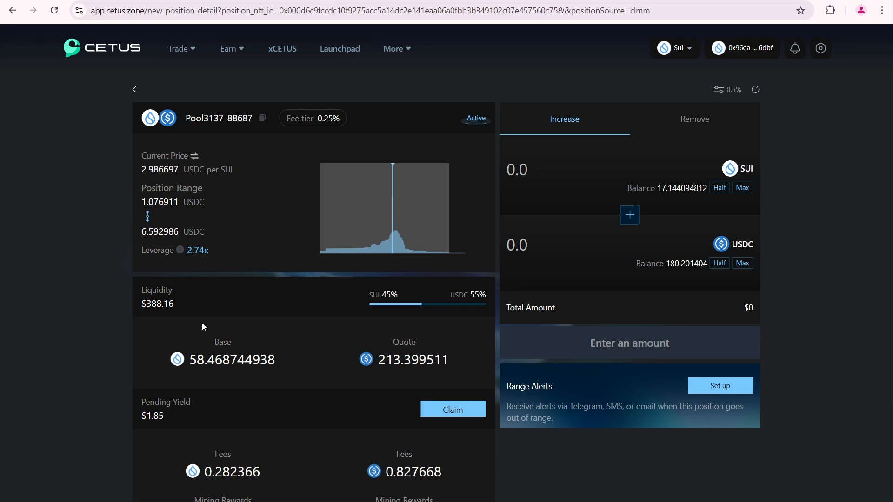
mouse_move(249, 242)
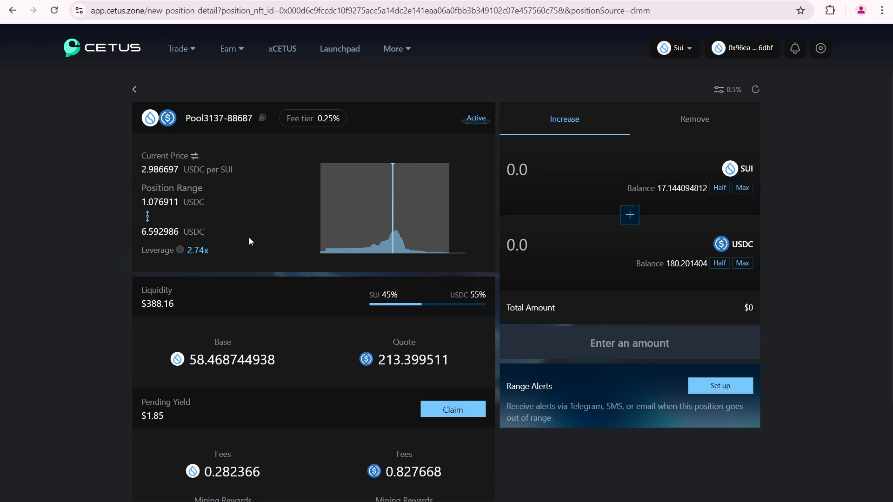
Check the SUI-USDC position's Fees and Mining Rewards, then go back to My Position.
scroll(down, 3)
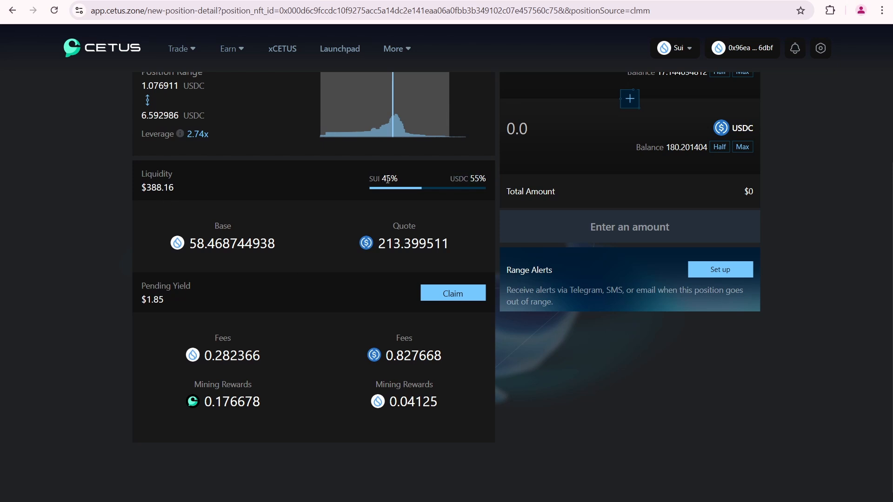
scroll(down, 3)
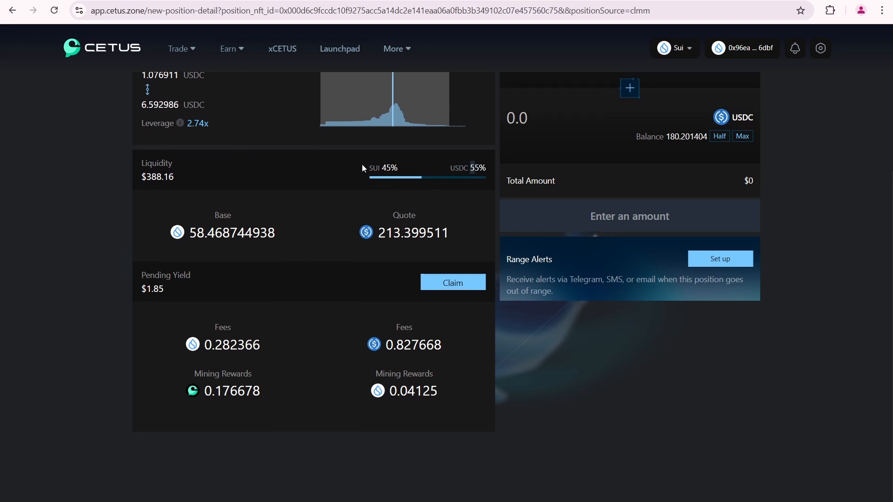
mouse_move(375, 188)
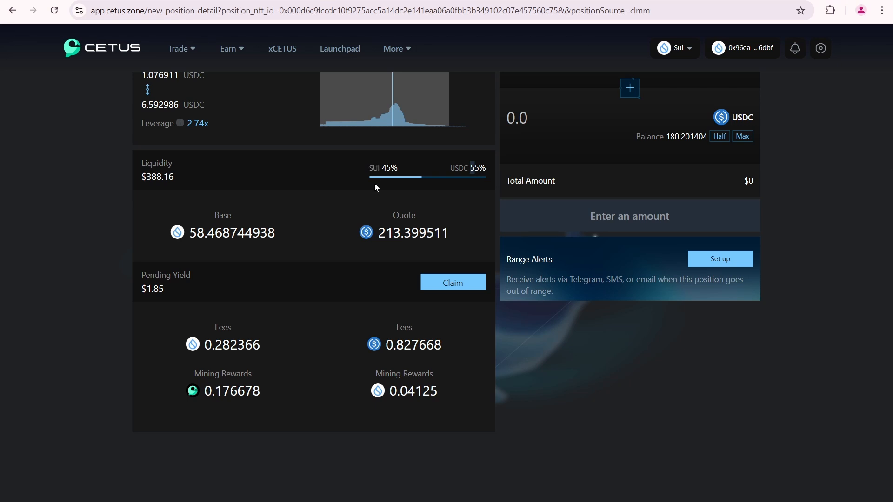
mouse_move(371, 206)
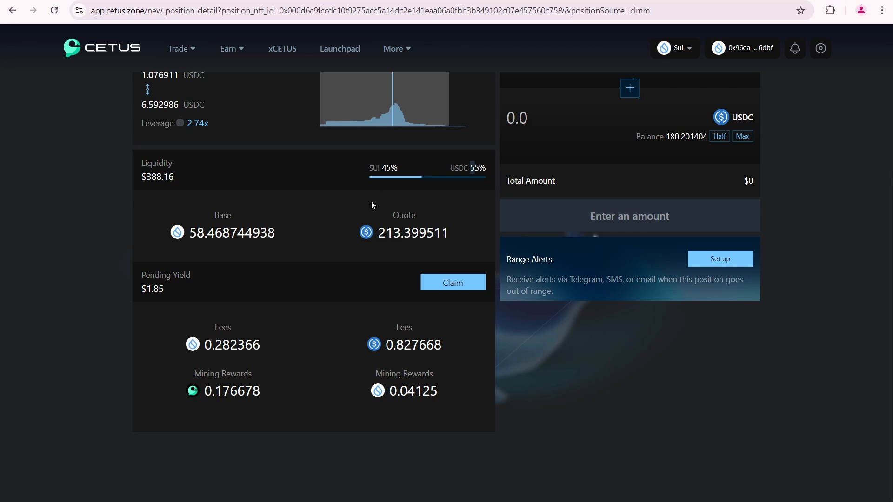
mouse_move(334, 233)
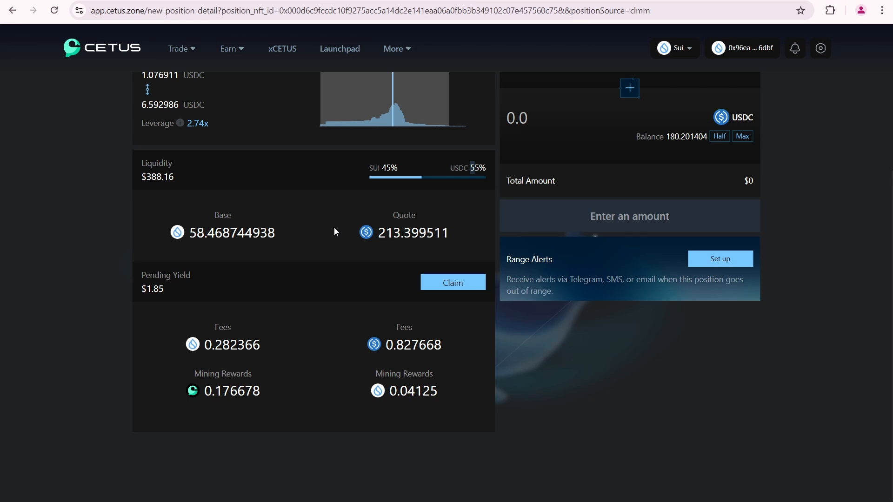
mouse_move(182, 255)
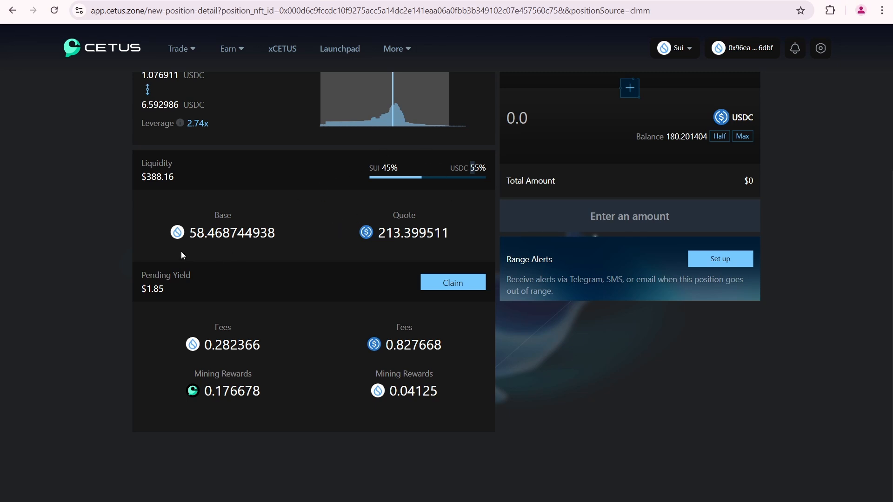
mouse_move(168, 234)
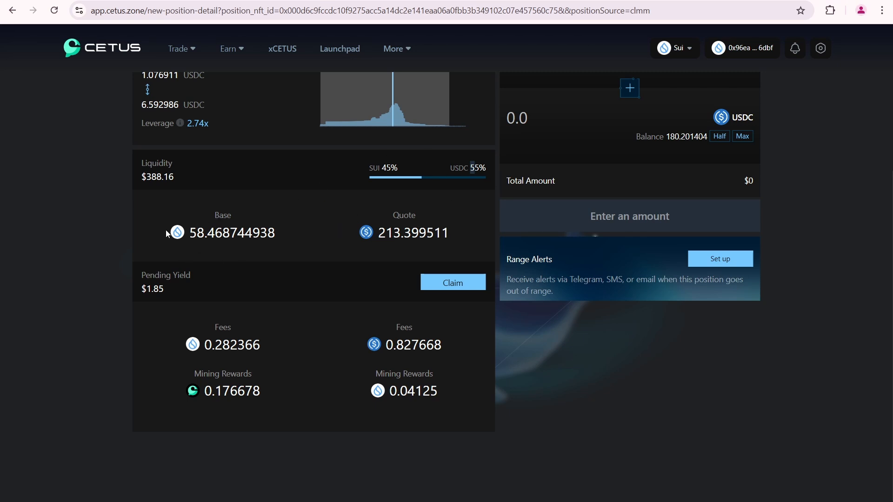
click(13, 10)
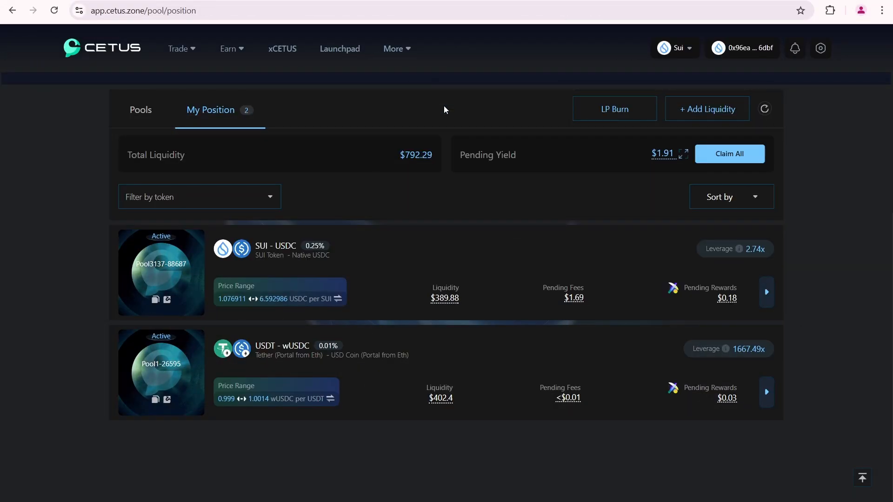
Switch the chain from Sui to Aptos to show Aptos concentrated pools.
click(674, 48)
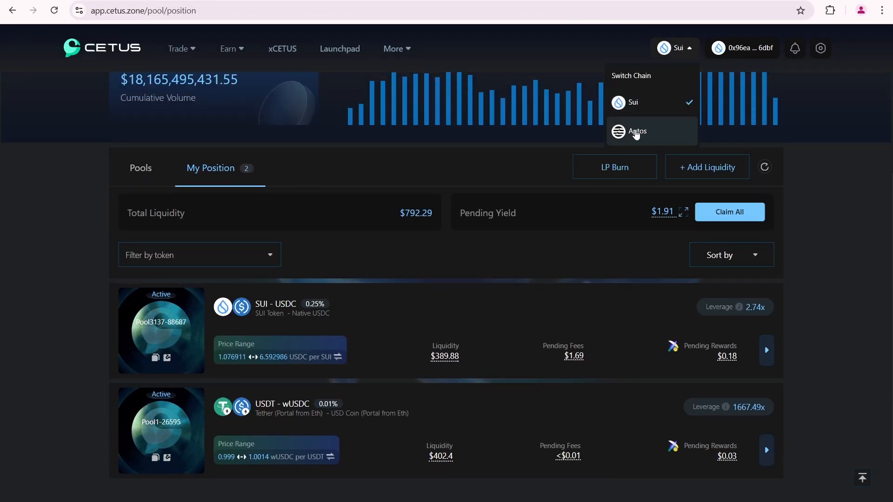
click(636, 131)
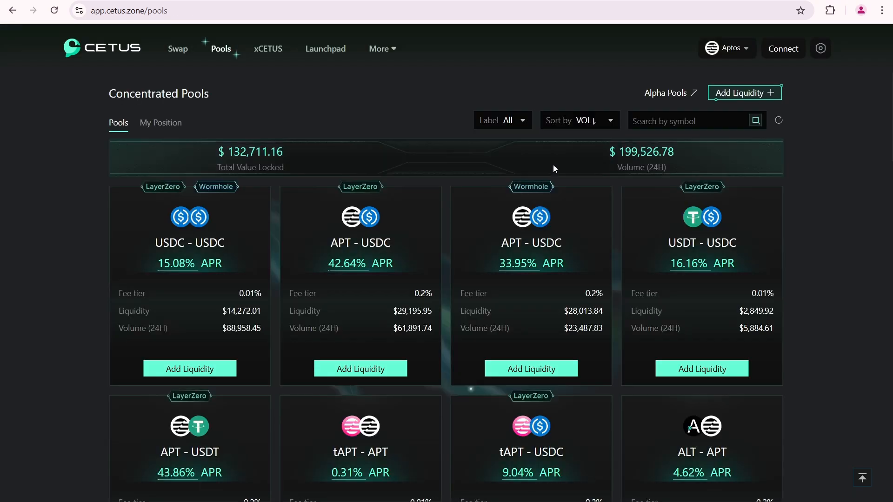
mouse_move(444, 340)
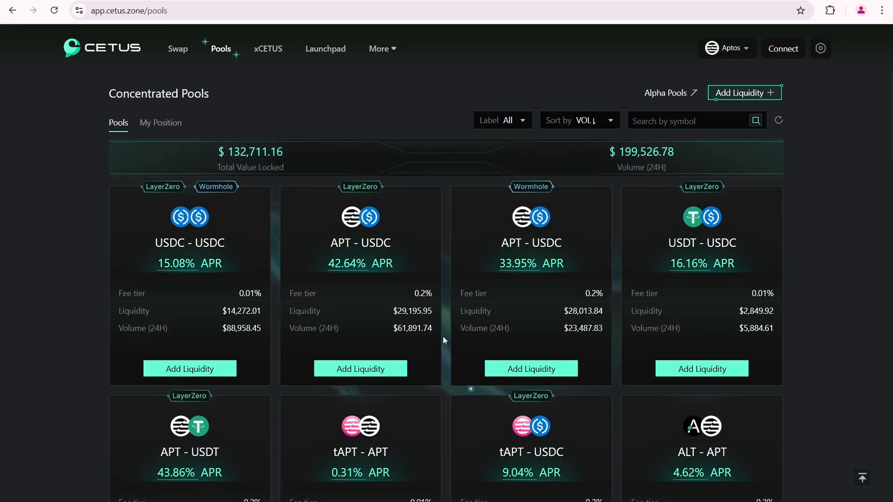